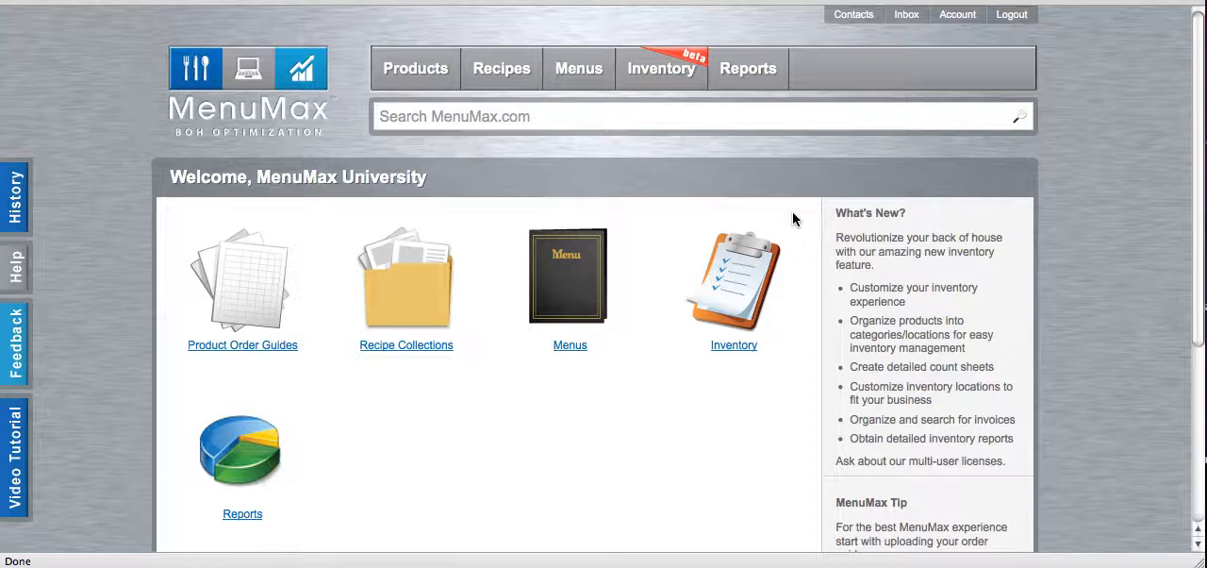
{"action": "mouse_move", "coordinate": [422, 66]}
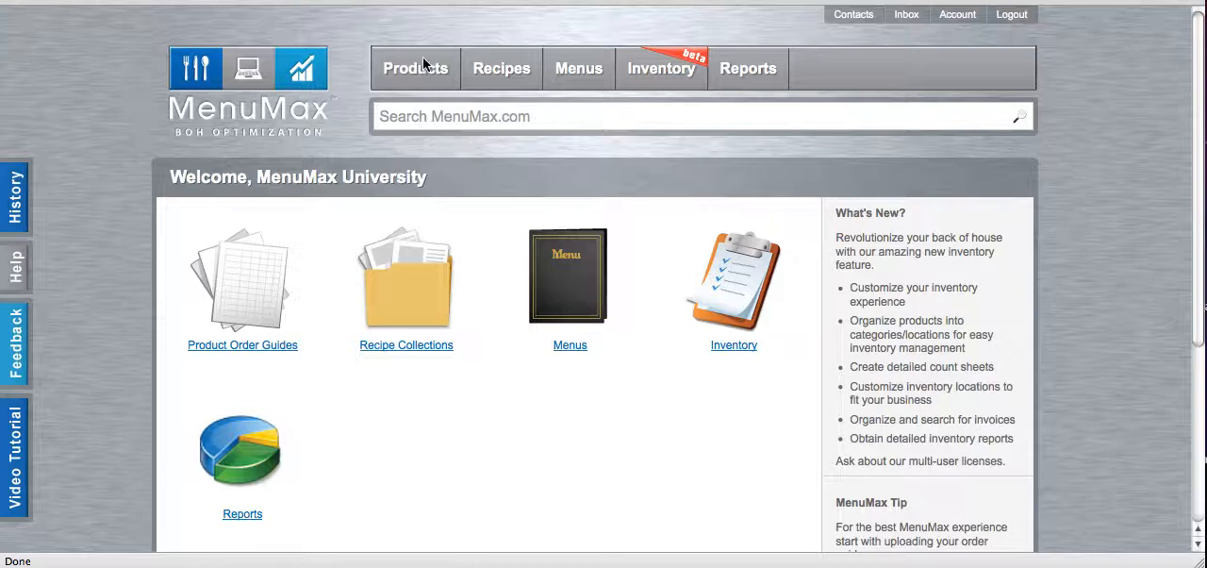
{"action": "mouse_move", "coordinate": [422, 85]}
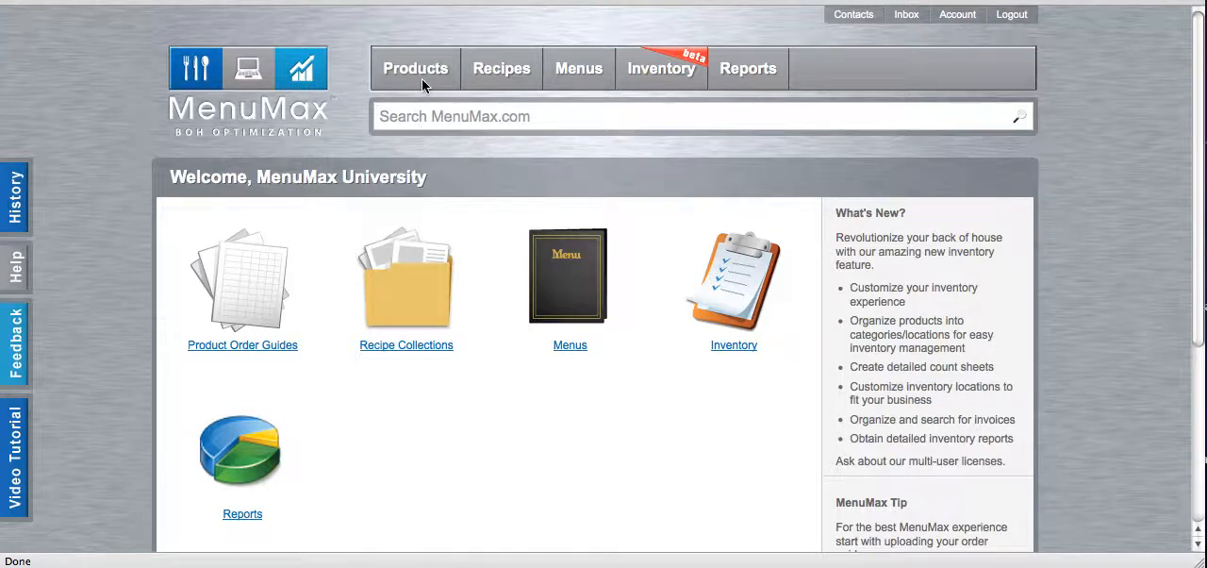
{"action": "mouse_move", "coordinate": [298, 158]}
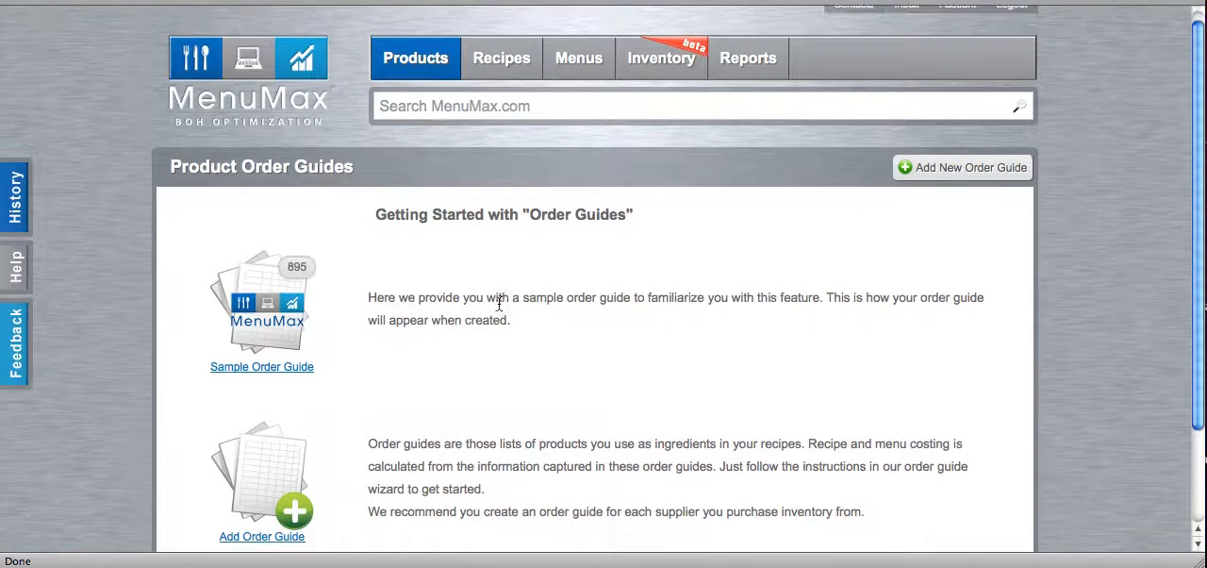
Scroll down the Product Order Guides page past the getting-started explanation
{"action": "scroll", "scroll_direction": "down", "scroll_amount": 3}
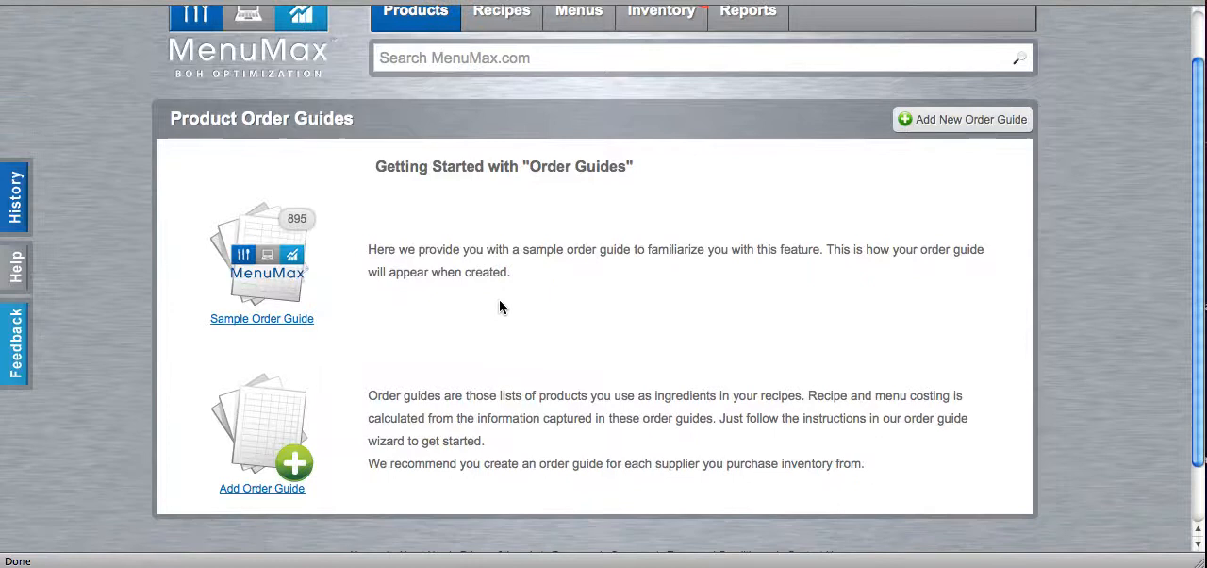
{"action": "mouse_move", "coordinate": [672, 286]}
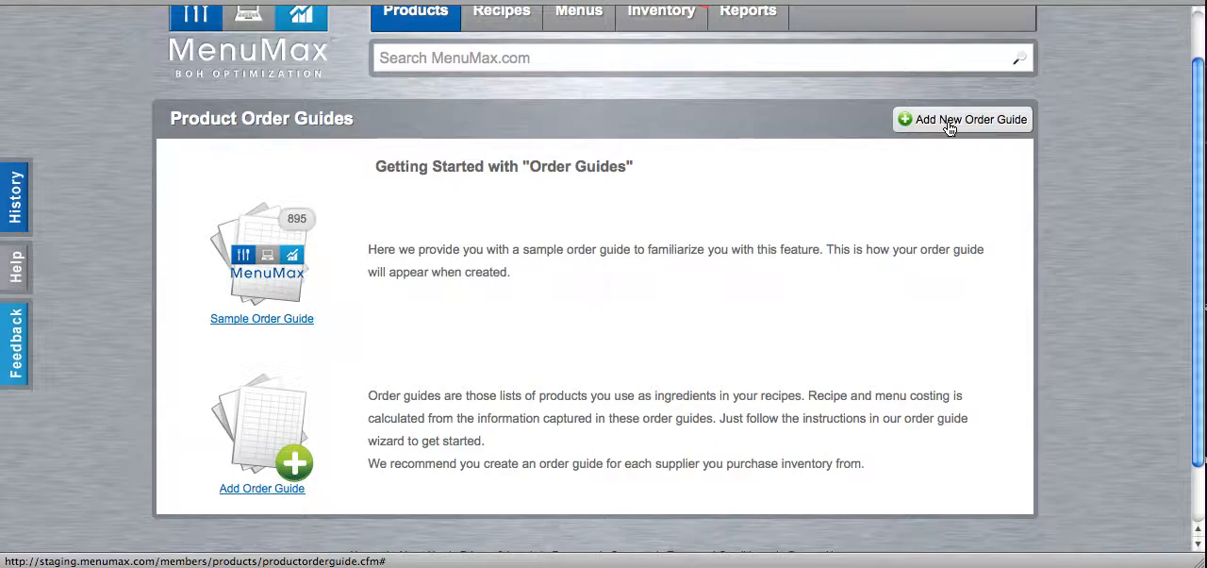
{"action": "mouse_move", "coordinate": [294, 462]}
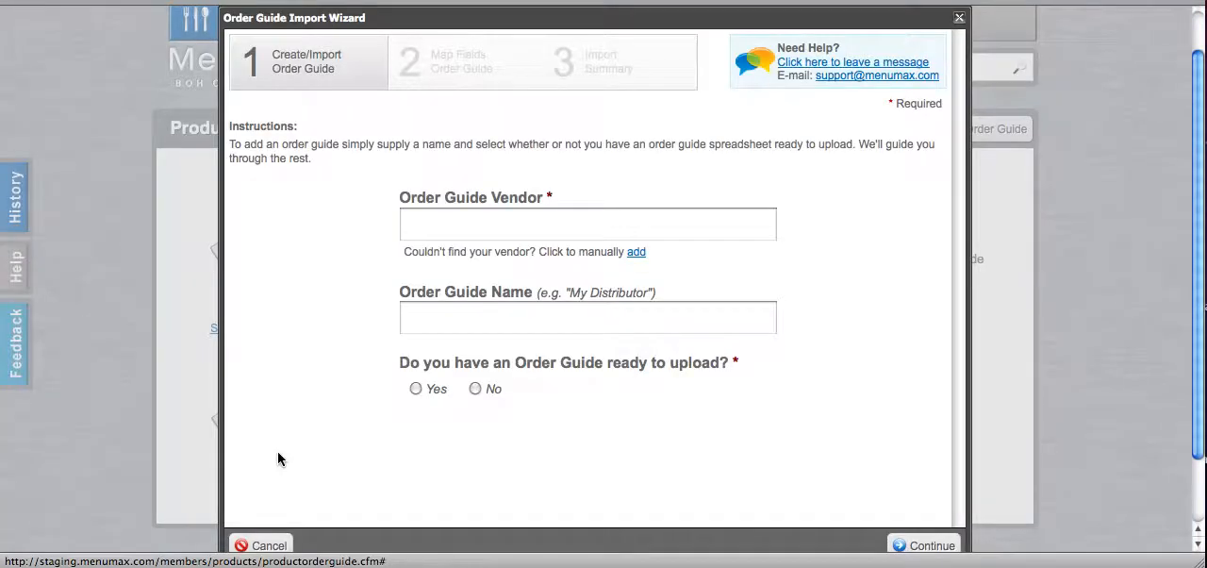
Enter 'Acme' in the Order Guide Vendor field, mirrored into the Order Guide Name
{"action": "left_click", "coordinate": [588, 224]}
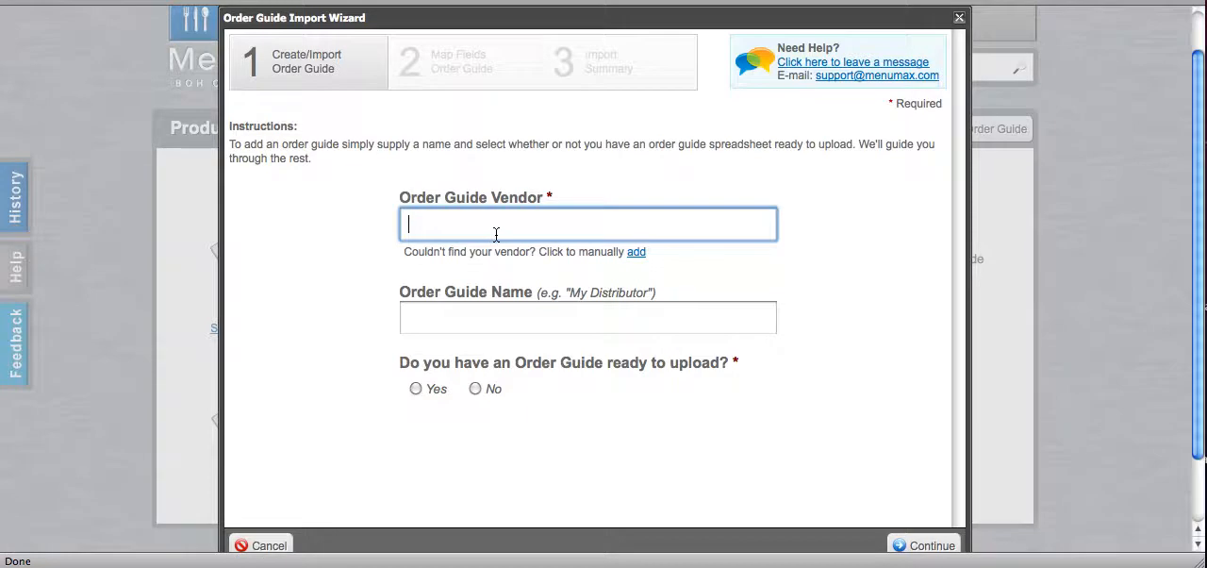
{"action": "type", "text": "Acm"}
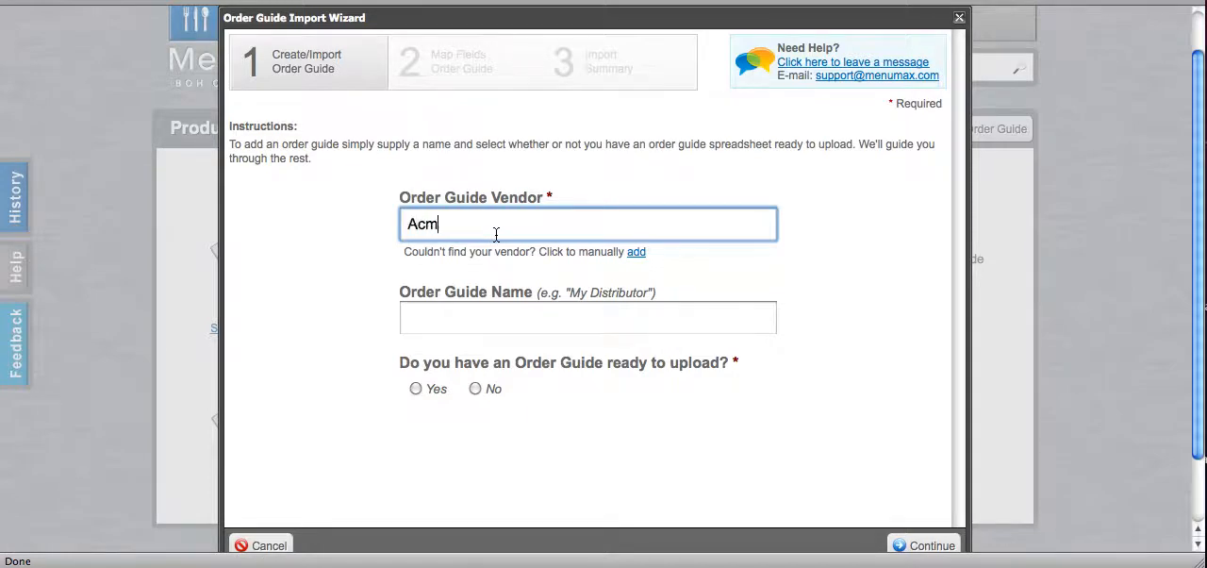
{"action": "type", "text": "e Food Products Co Inc"}
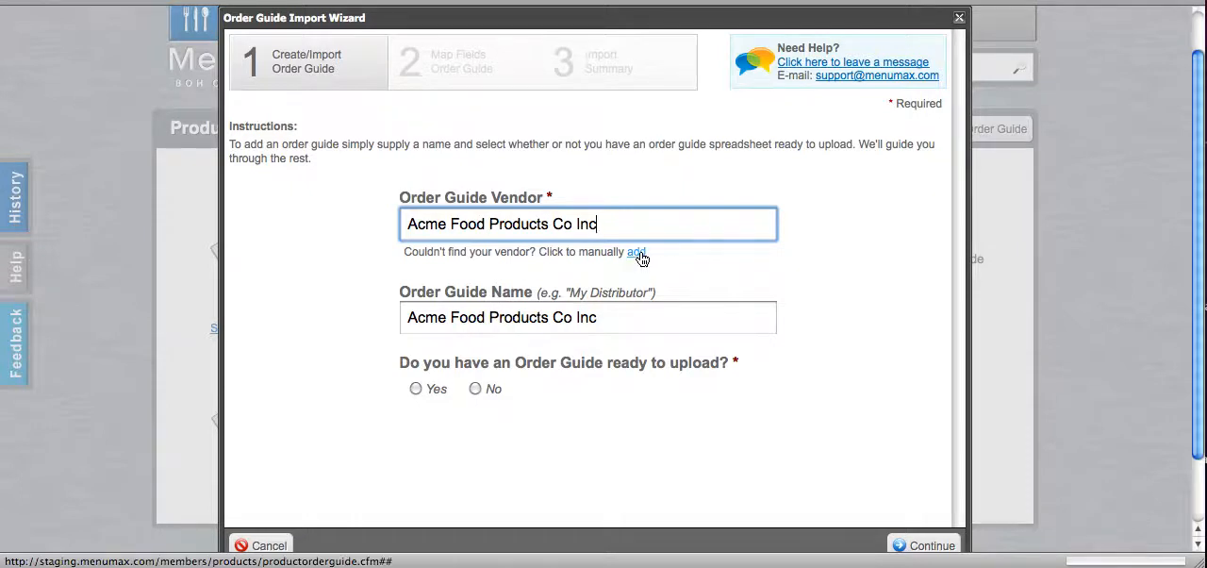
{"action": "left_click", "coordinate": [637, 253]}
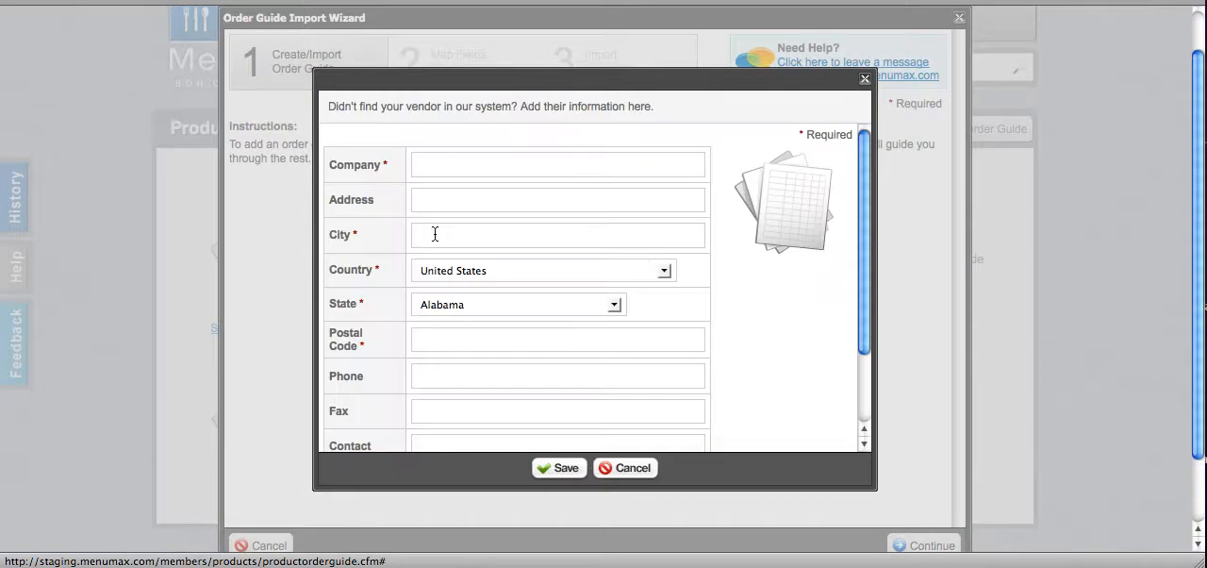
{"action": "scroll", "scroll_direction": "down", "scroll_amount": 3}
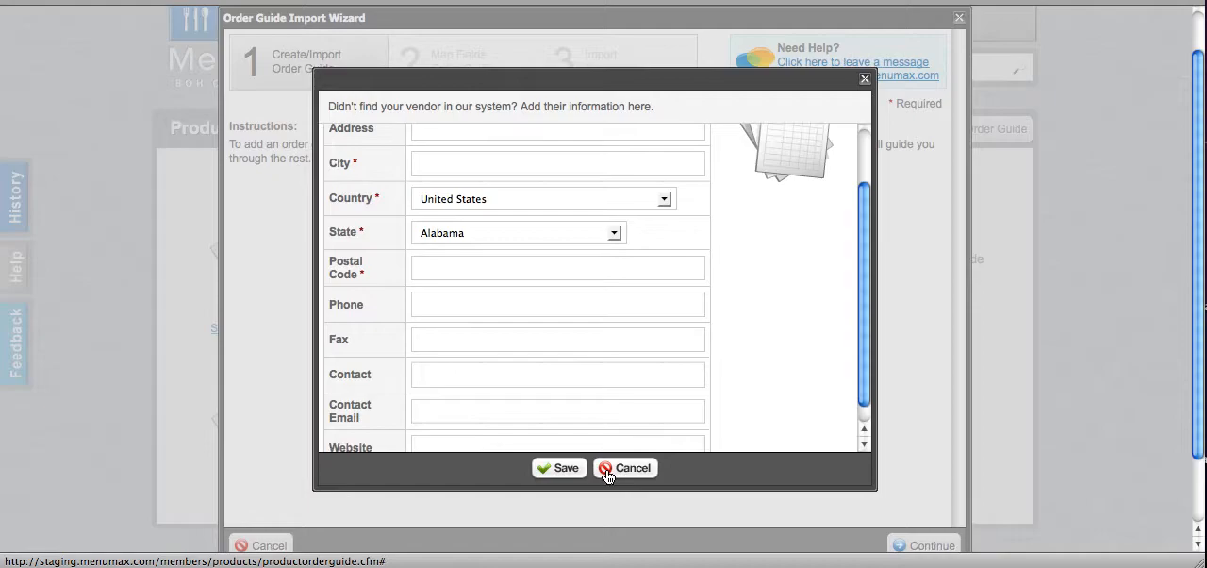
{"action": "left_click", "coordinate": [626, 467]}
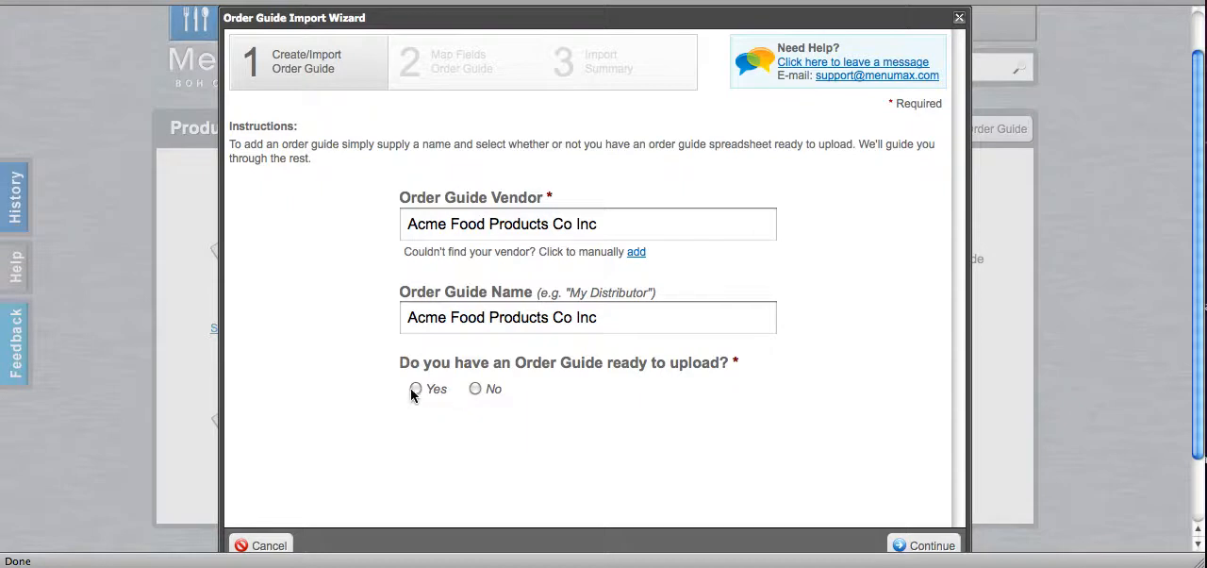
Answer Yes to having an order guide and choose ACME_CoTraining.xls for upload
{"action": "left_click", "coordinate": [415, 389]}
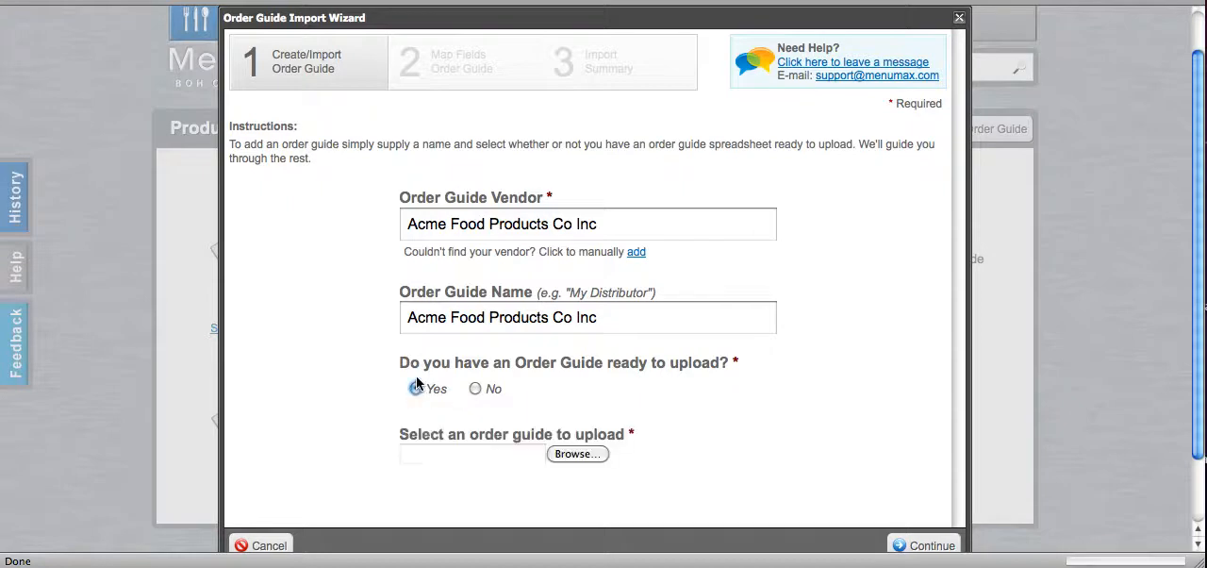
{"action": "left_click", "coordinate": [415, 388]}
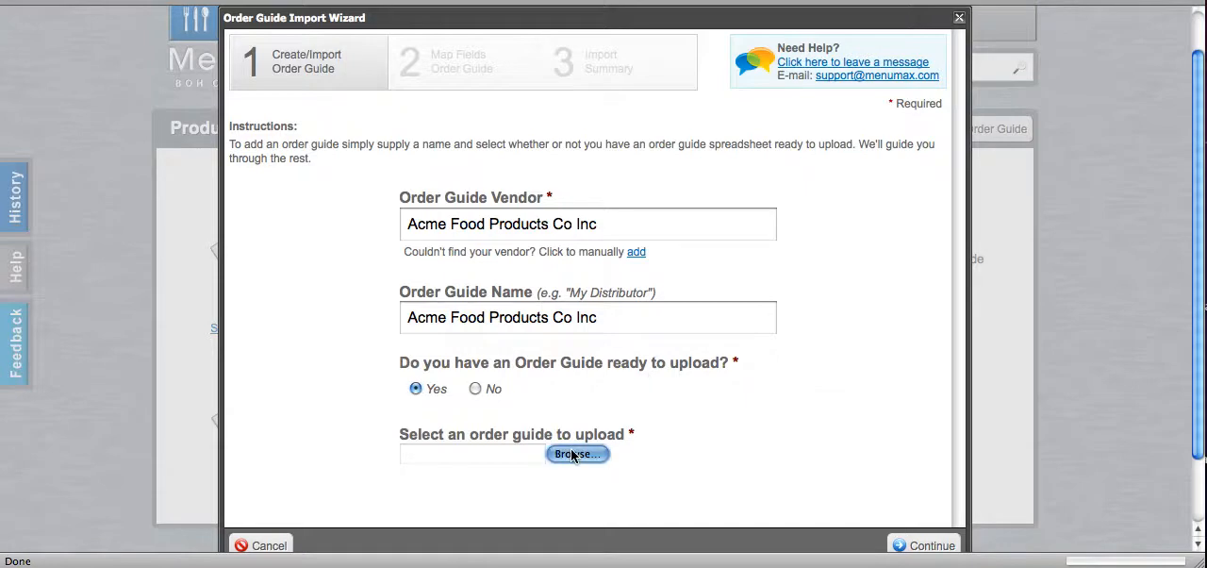
{"action": "left_click", "coordinate": [577, 453]}
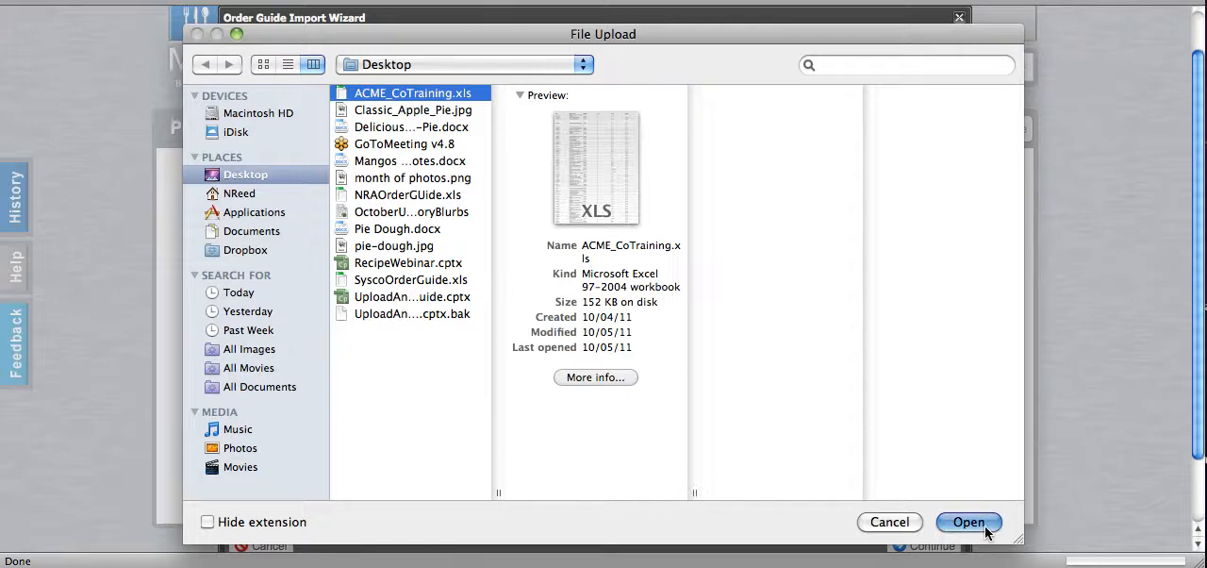
{"action": "left_click", "coordinate": [970, 520]}
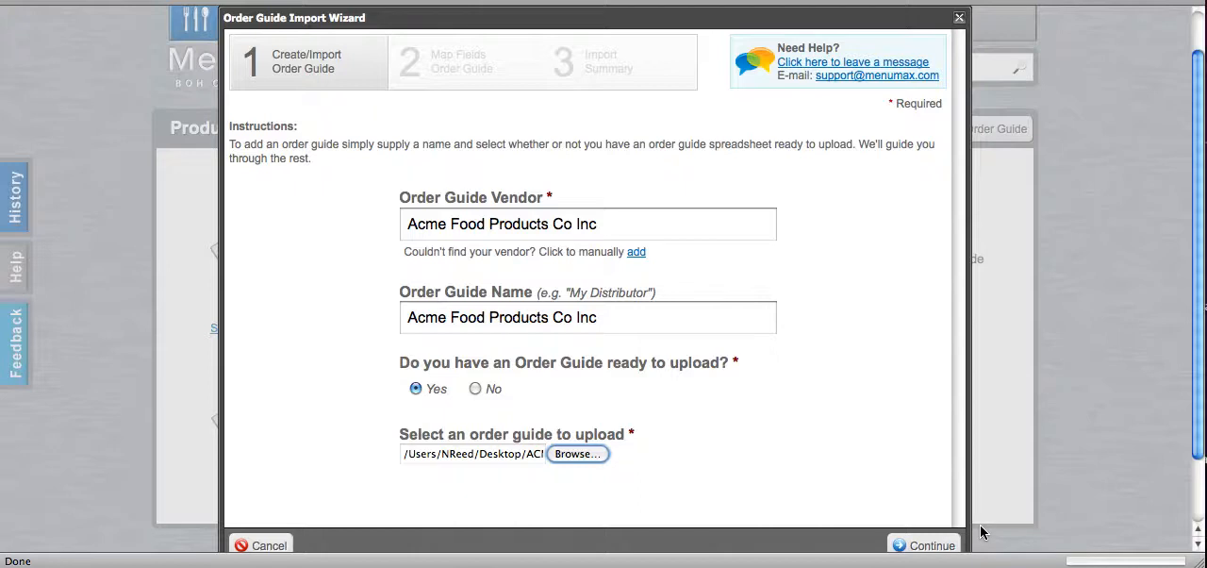
Submit the vendor details and uploaded spreadsheet with Continue
{"action": "scroll", "scroll_direction": "down", "scroll_amount": 3}
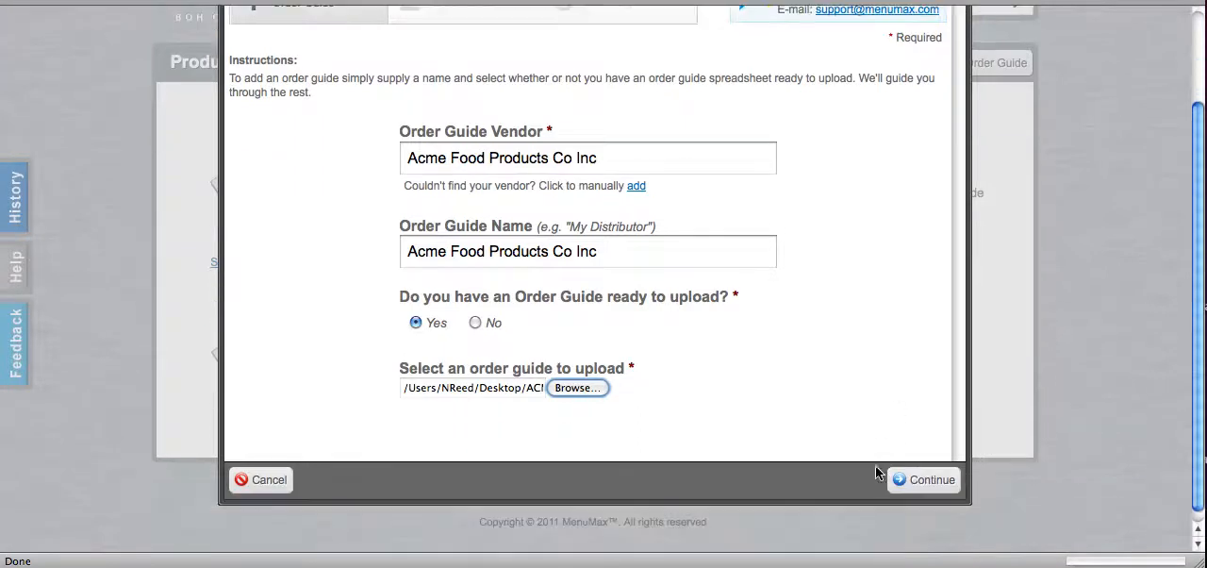
{"action": "left_click", "coordinate": [924, 479]}
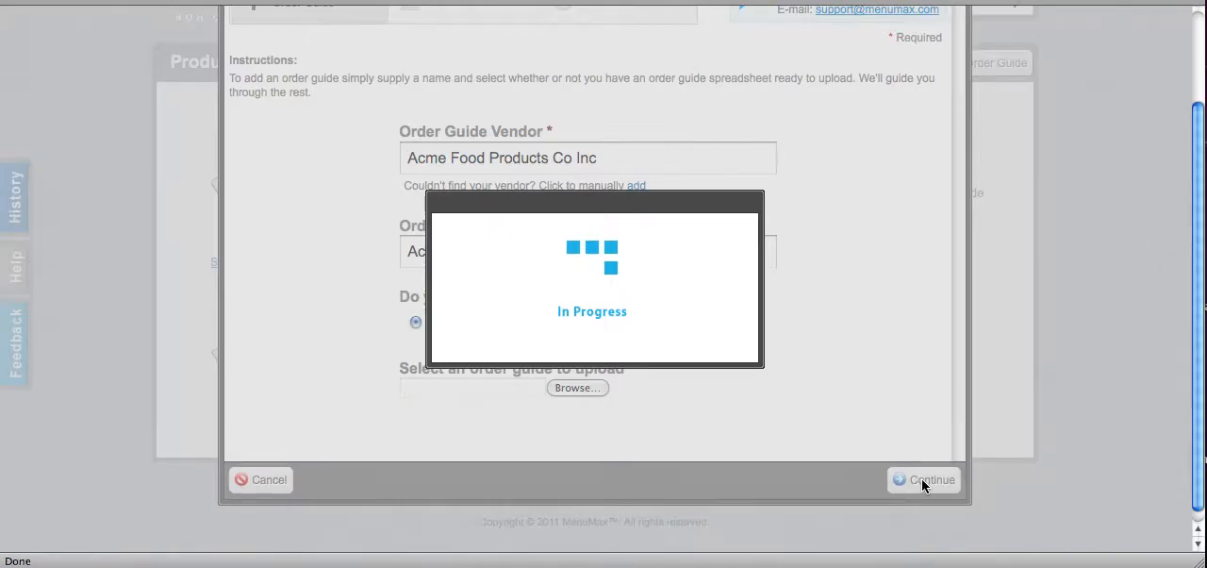
Advance to the Map Fields step pairing SKU, name, brand, unit, size and price columns
{"action": "left_click", "coordinate": [932, 478]}
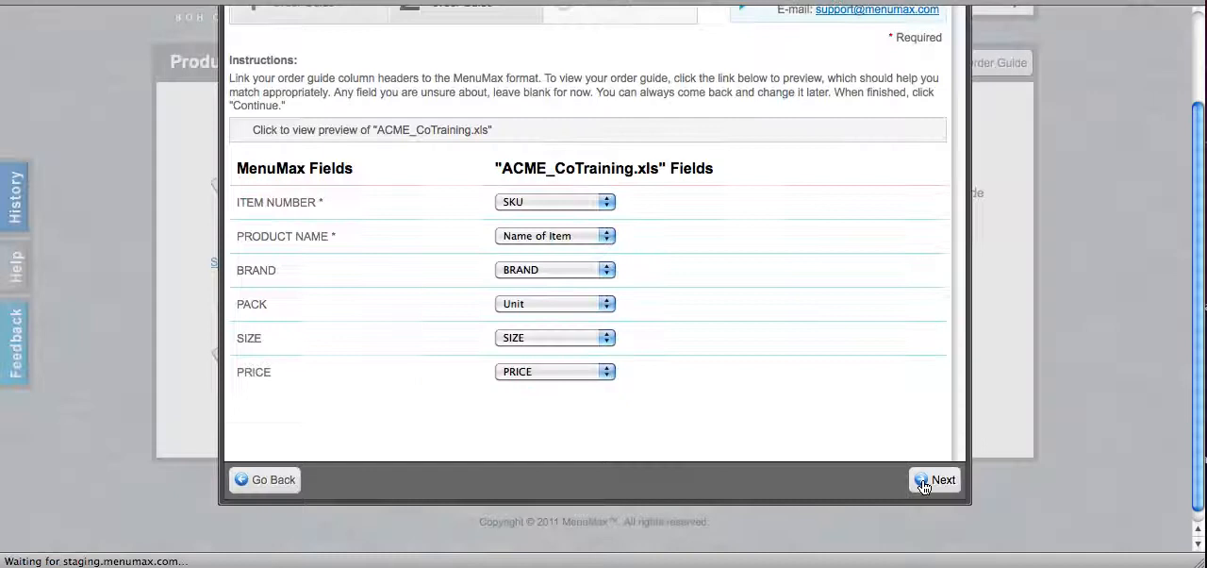
{"action": "left_click", "coordinate": [936, 479]}
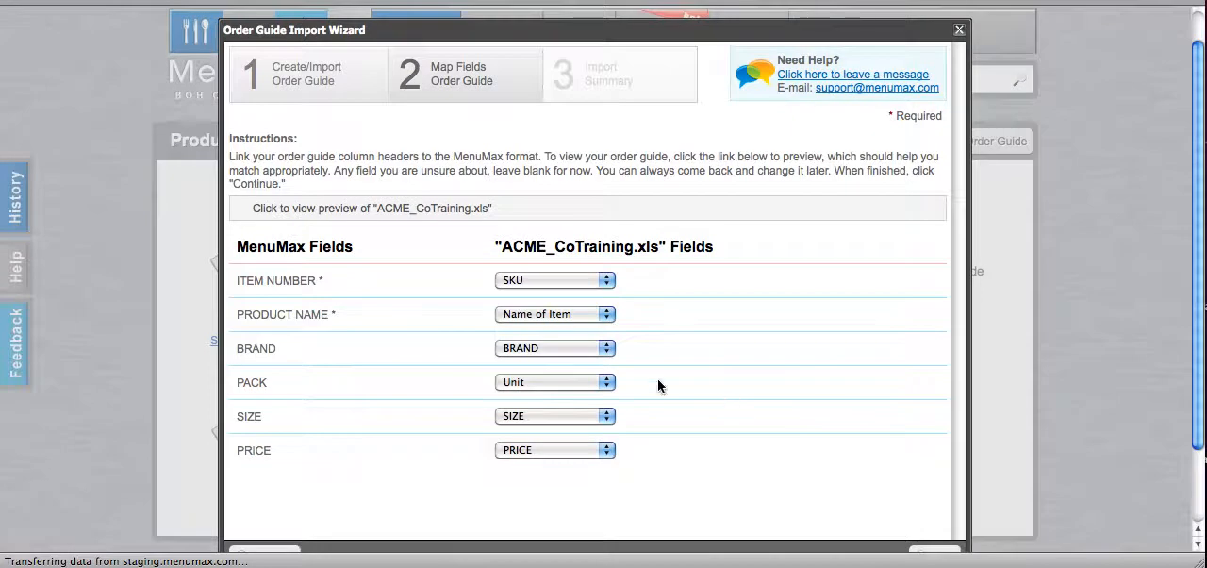
{"action": "mouse_move", "coordinate": [300, 426]}
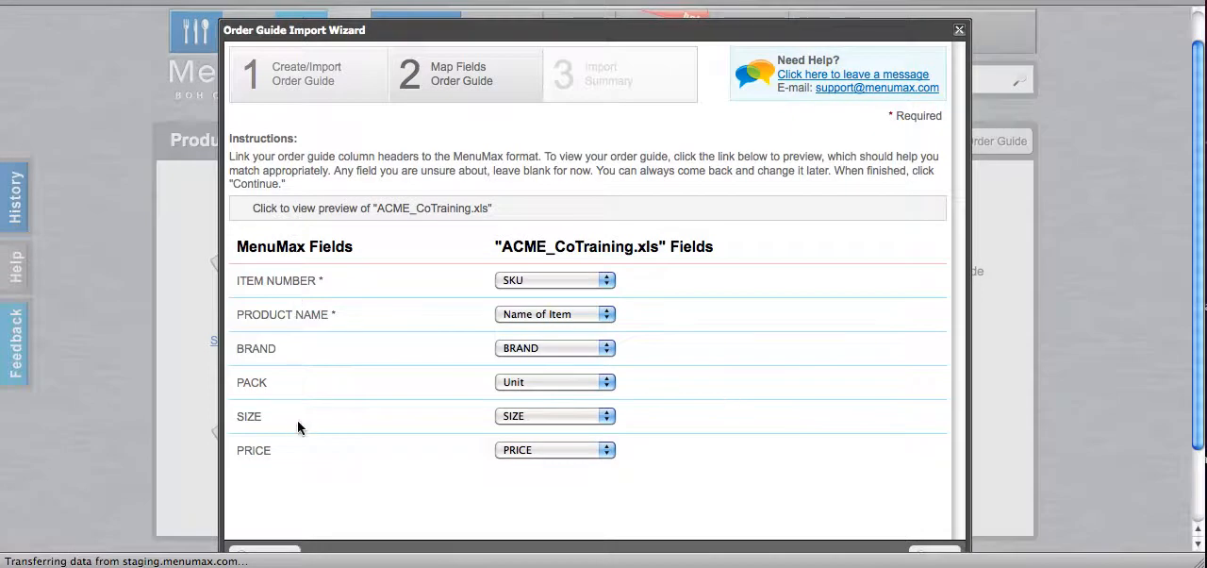
{"action": "mouse_move", "coordinate": [505, 441]}
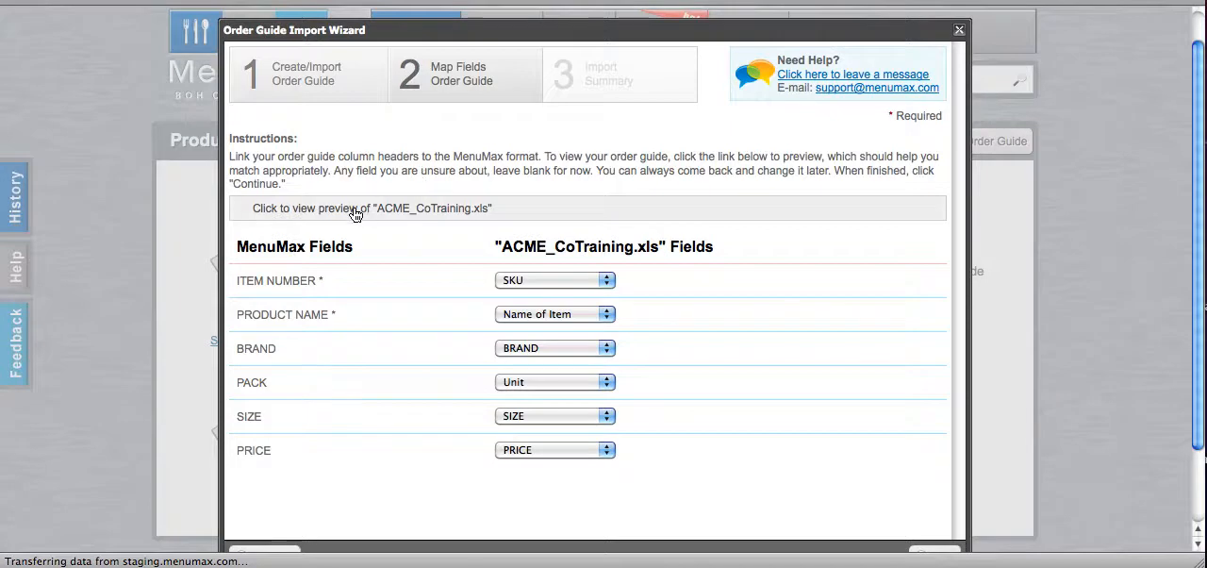
Expand the ACME_CoTraining.xls preview rows, then collapse them again
{"action": "left_click", "coordinate": [369, 208]}
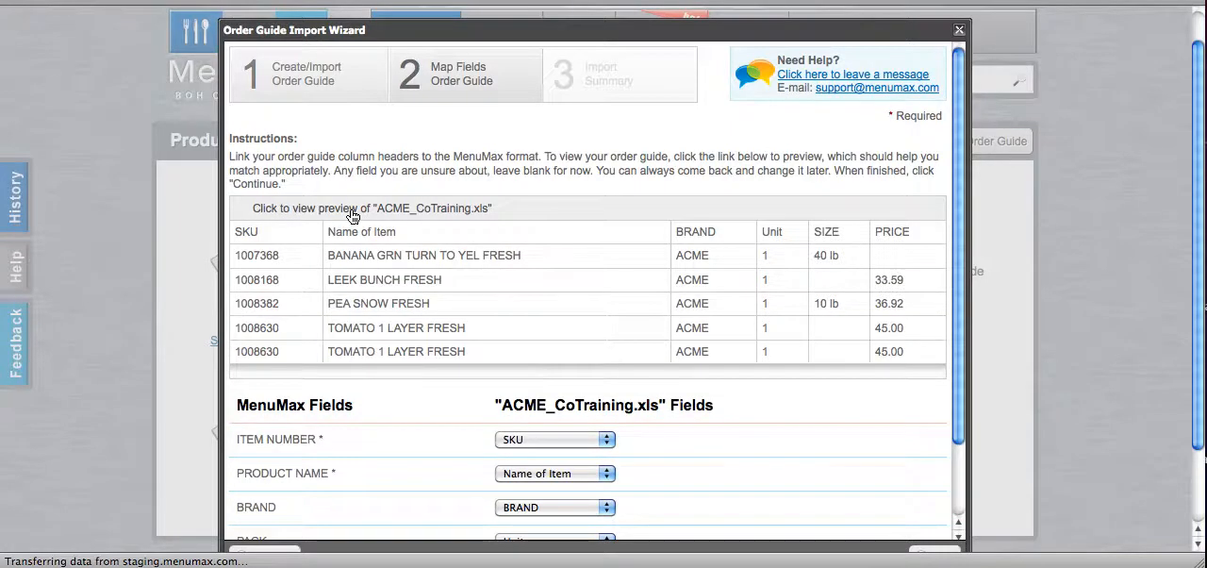
{"action": "mouse_move", "coordinate": [275, 231]}
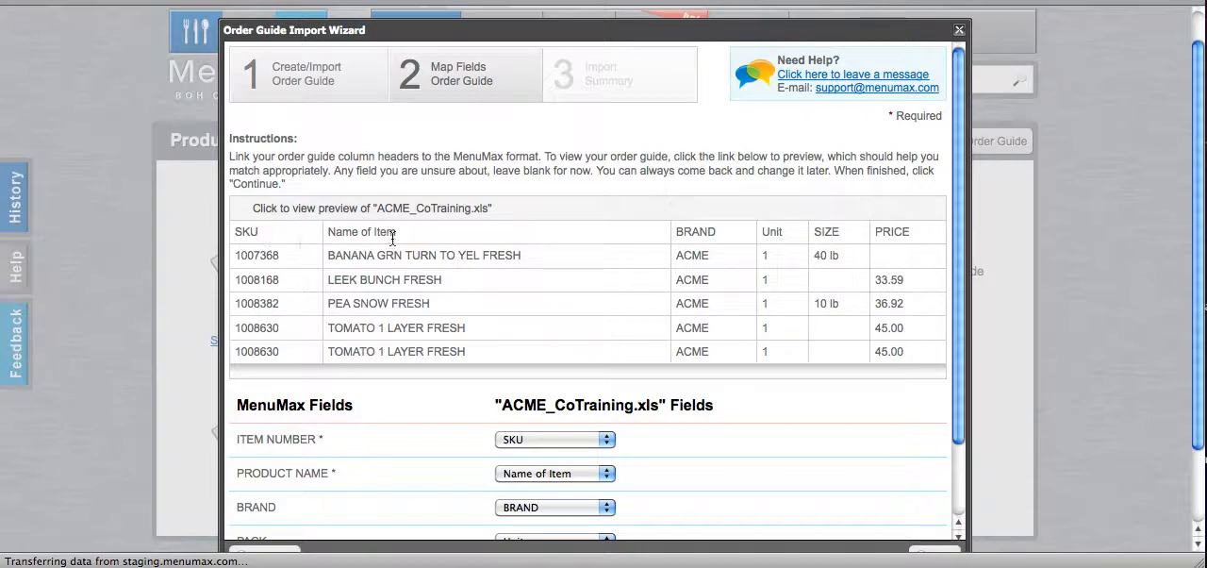
{"action": "mouse_move", "coordinate": [790, 243]}
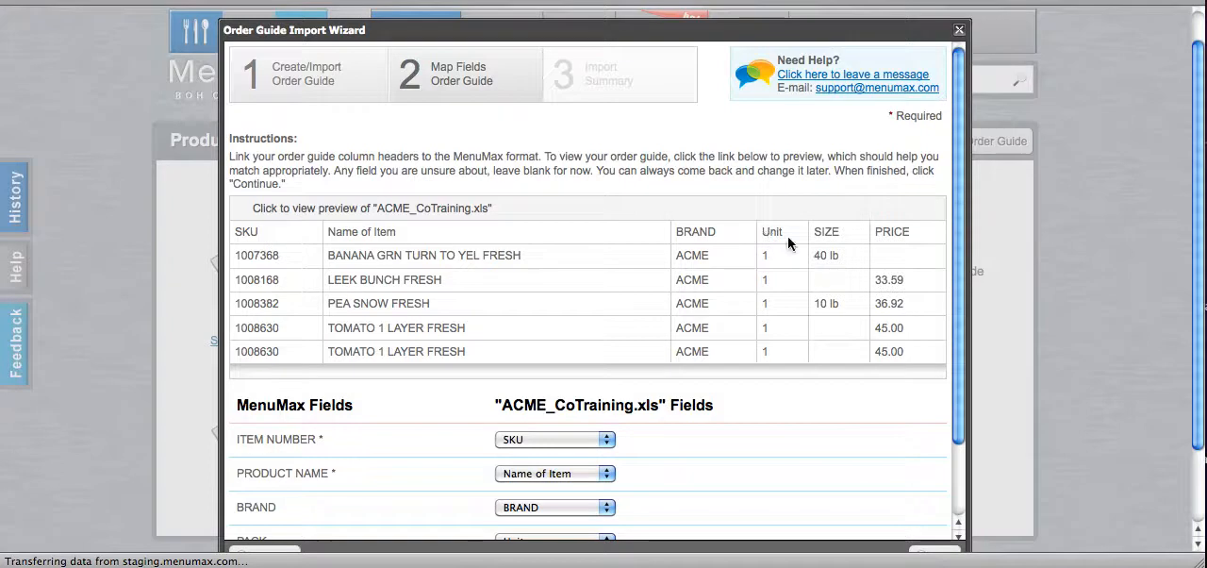
{"action": "mouse_move", "coordinate": [905, 242]}
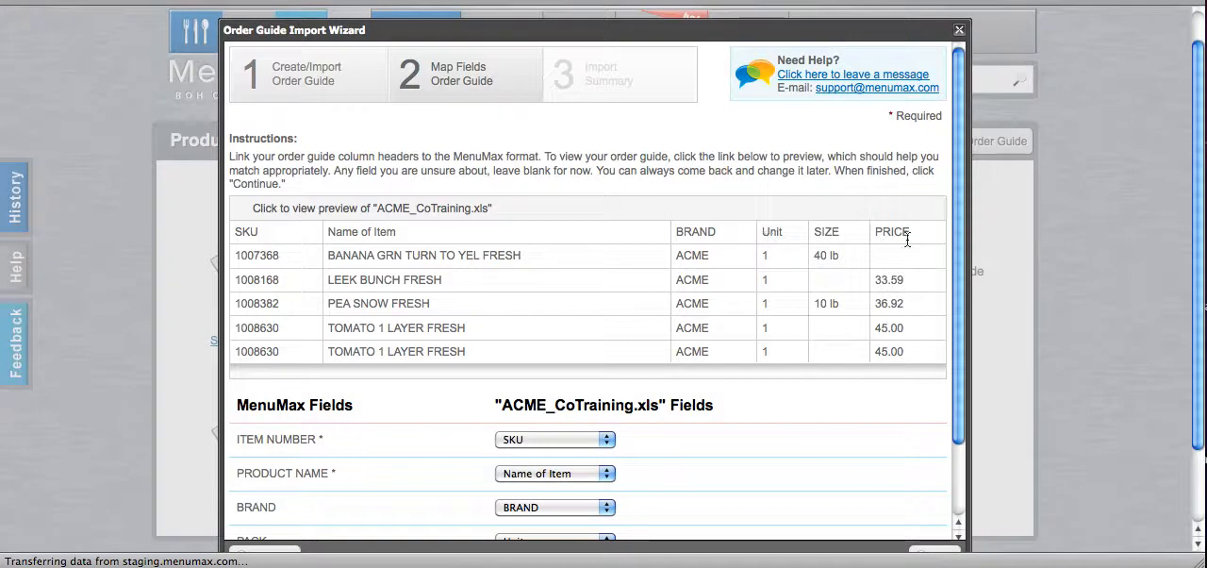
{"action": "left_click", "coordinate": [369, 208]}
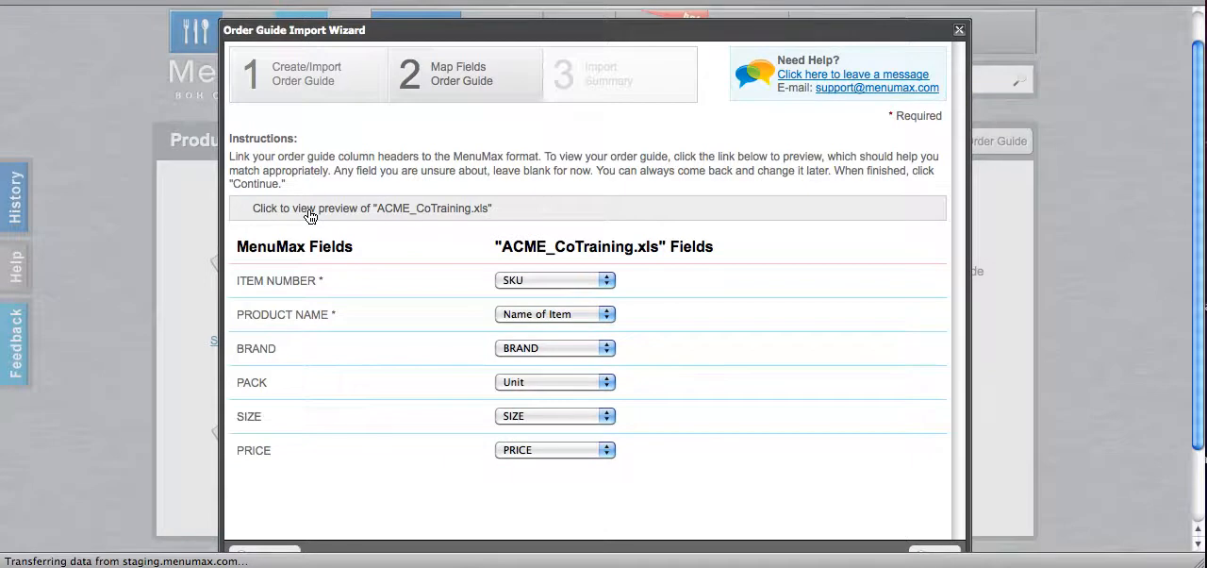
{"action": "mouse_move", "coordinate": [317, 394]}
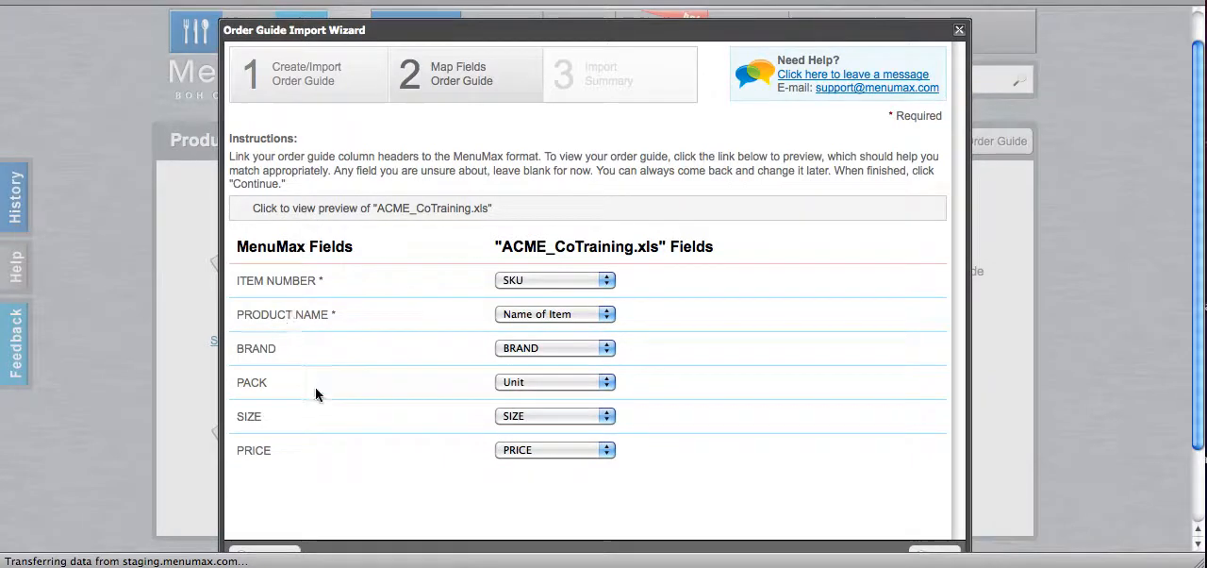
{"action": "mouse_move", "coordinate": [528, 422]}
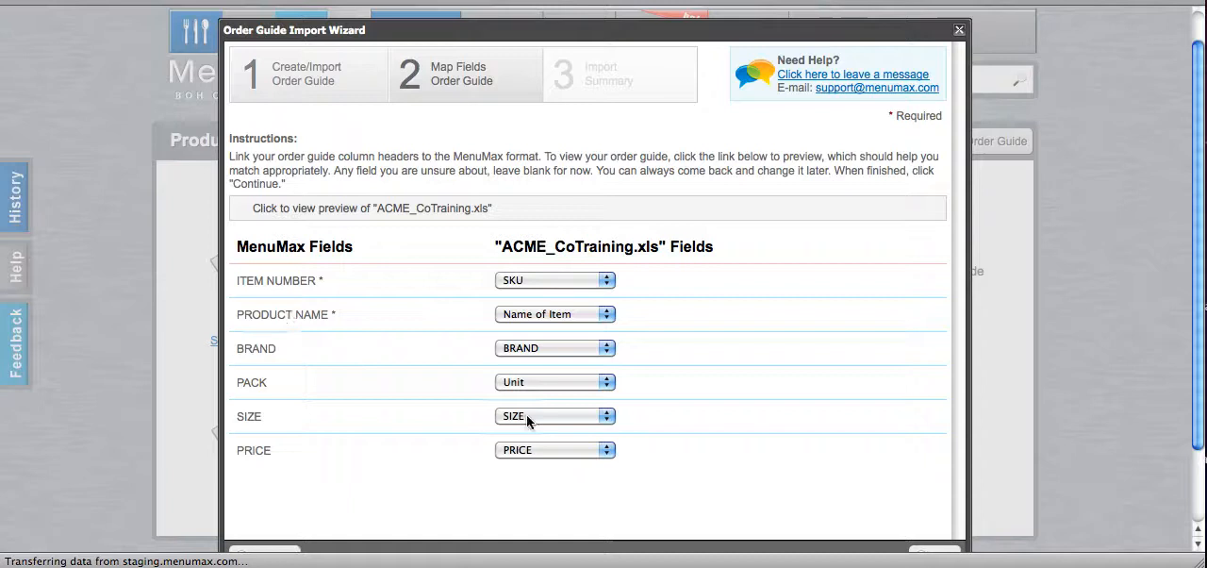
{"action": "mouse_move", "coordinate": [481, 358]}
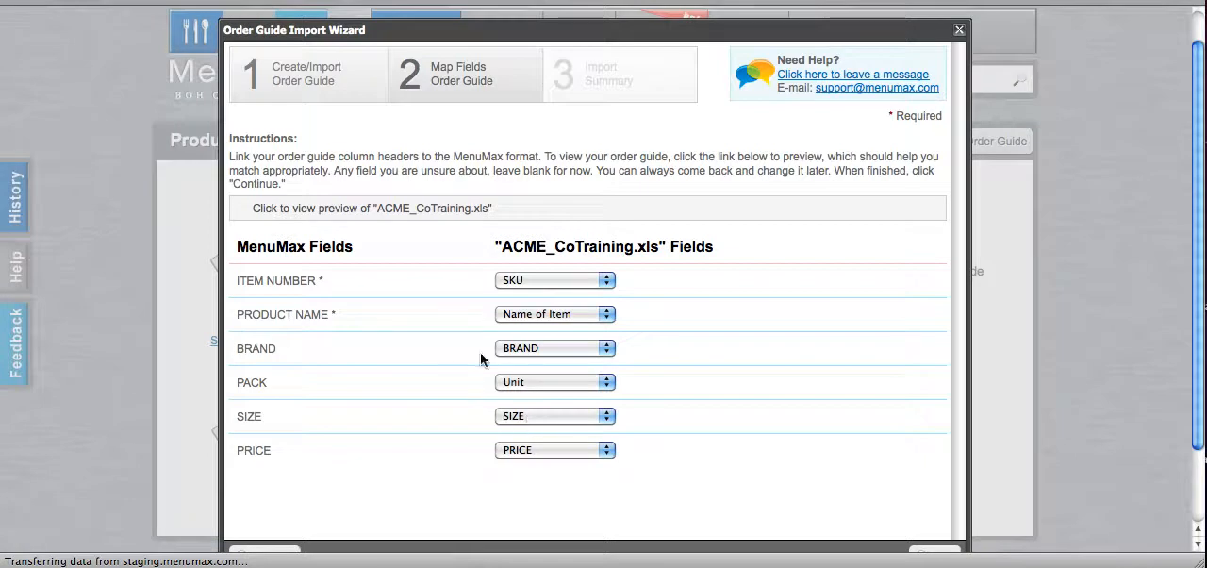
{"action": "mouse_move", "coordinate": [424, 293]}
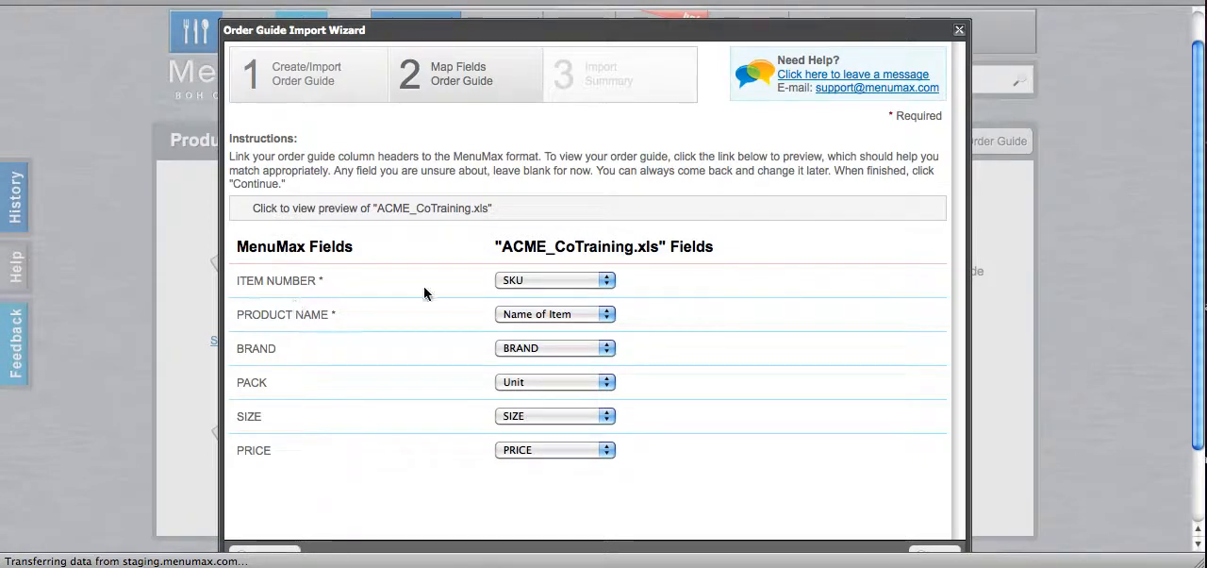
{"action": "mouse_move", "coordinate": [348, 300]}
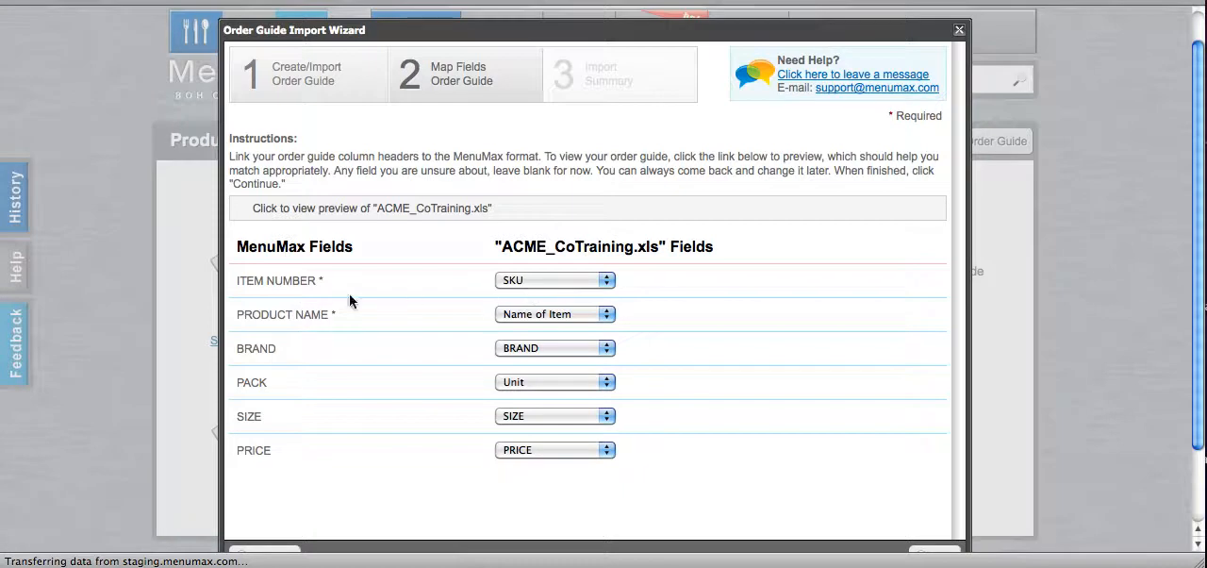
{"action": "mouse_move", "coordinate": [539, 326]}
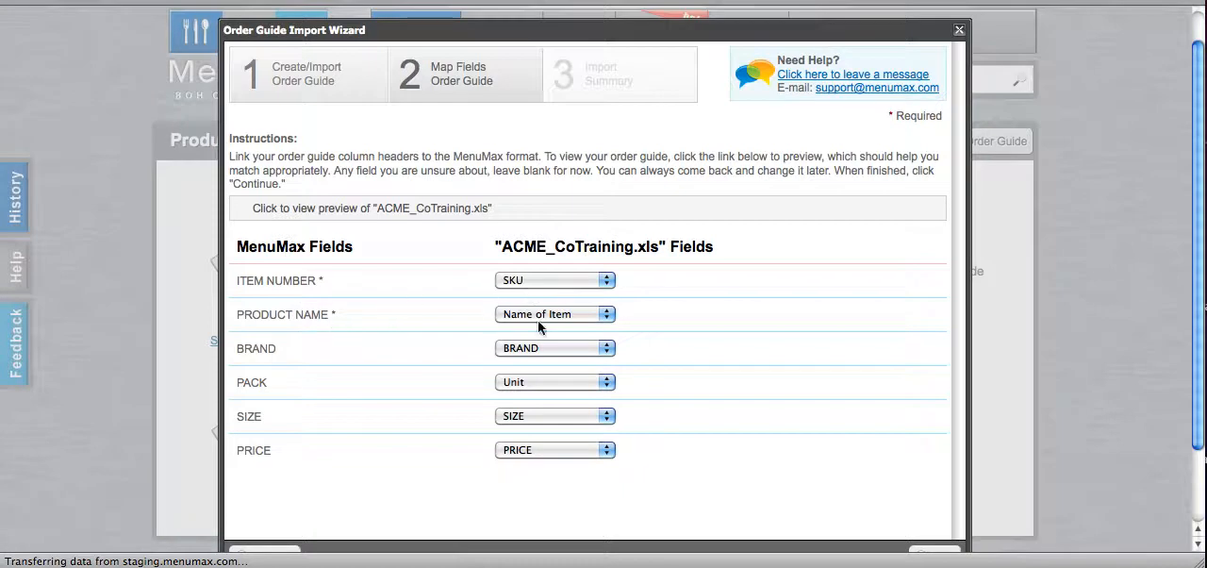
{"action": "mouse_move", "coordinate": [490, 347]}
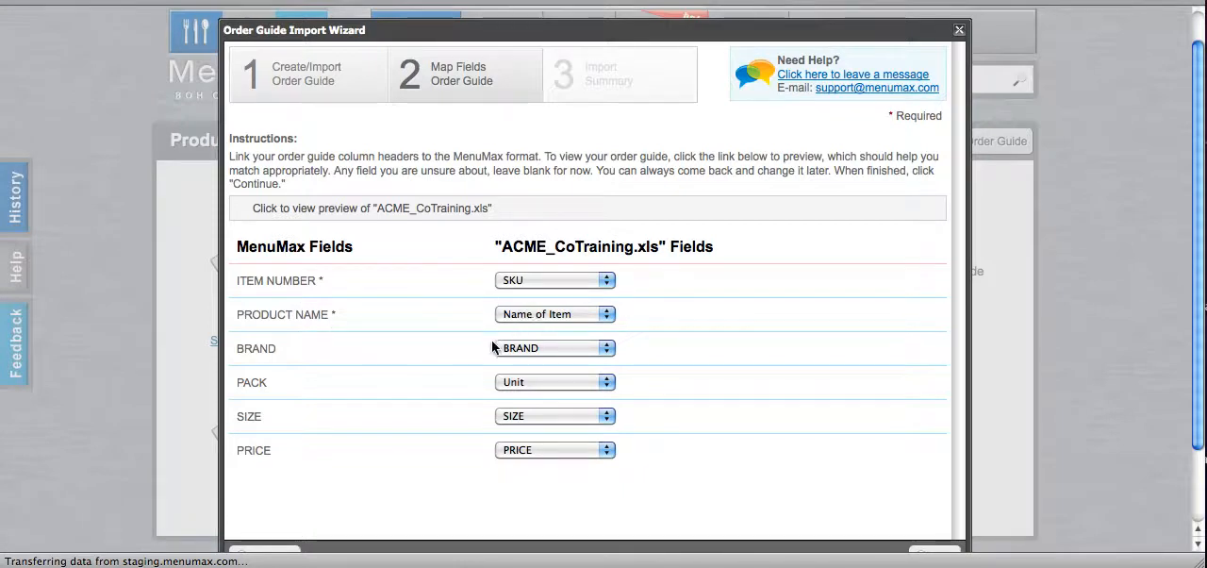
{"action": "mouse_move", "coordinate": [486, 392]}
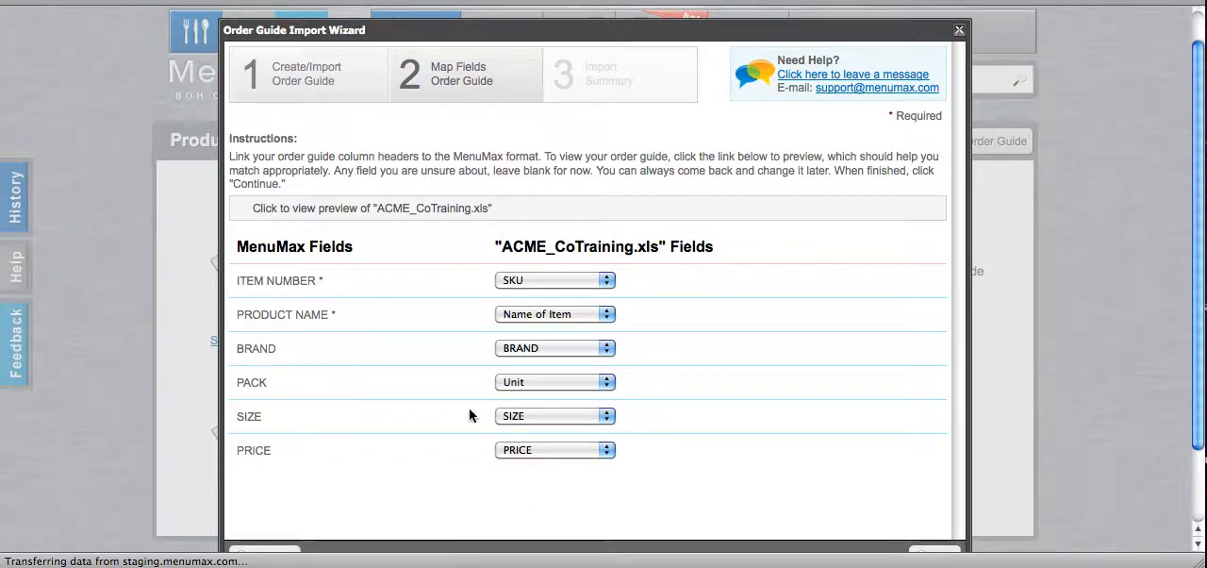
{"action": "mouse_move", "coordinate": [552, 420]}
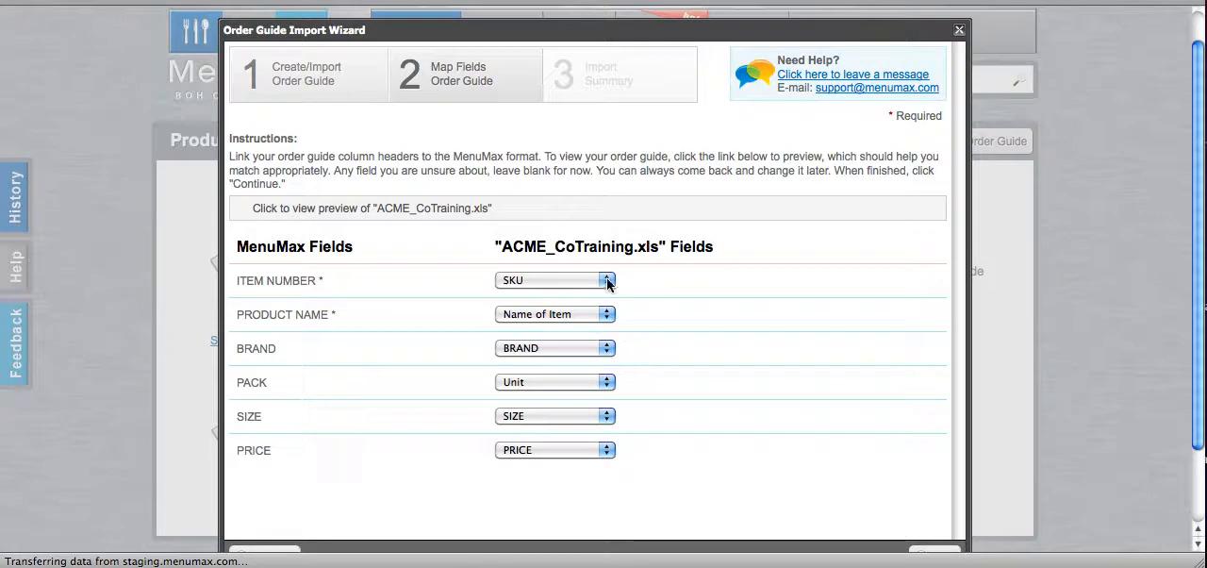
{"action": "mouse_move", "coordinate": [584, 291]}
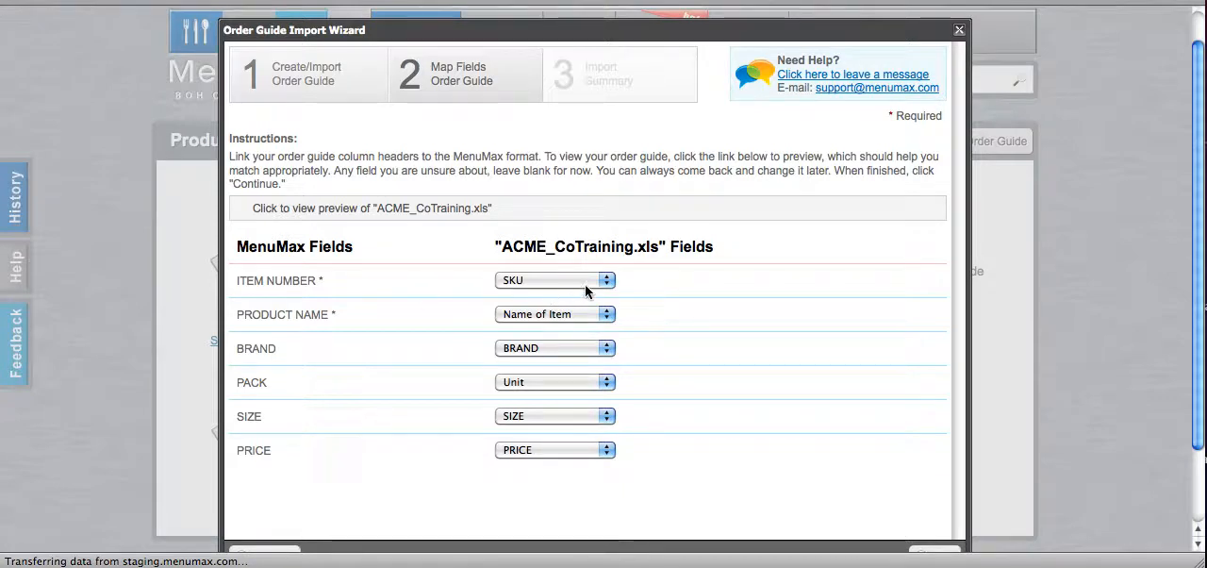
{"action": "left_click", "coordinate": [554, 279]}
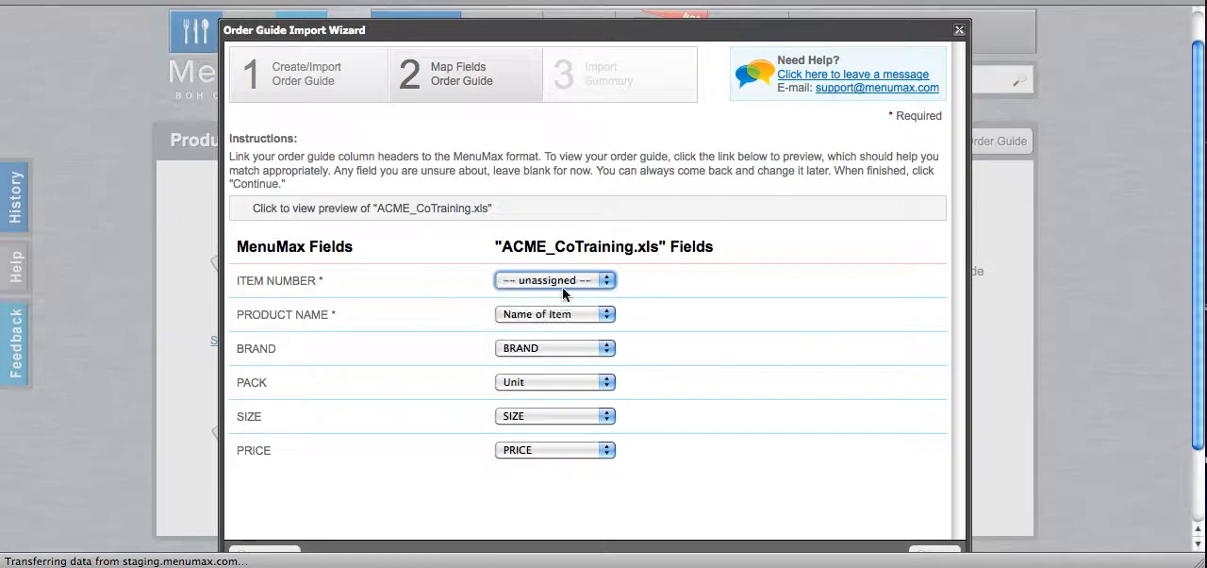
{"action": "left_click", "coordinate": [604, 279]}
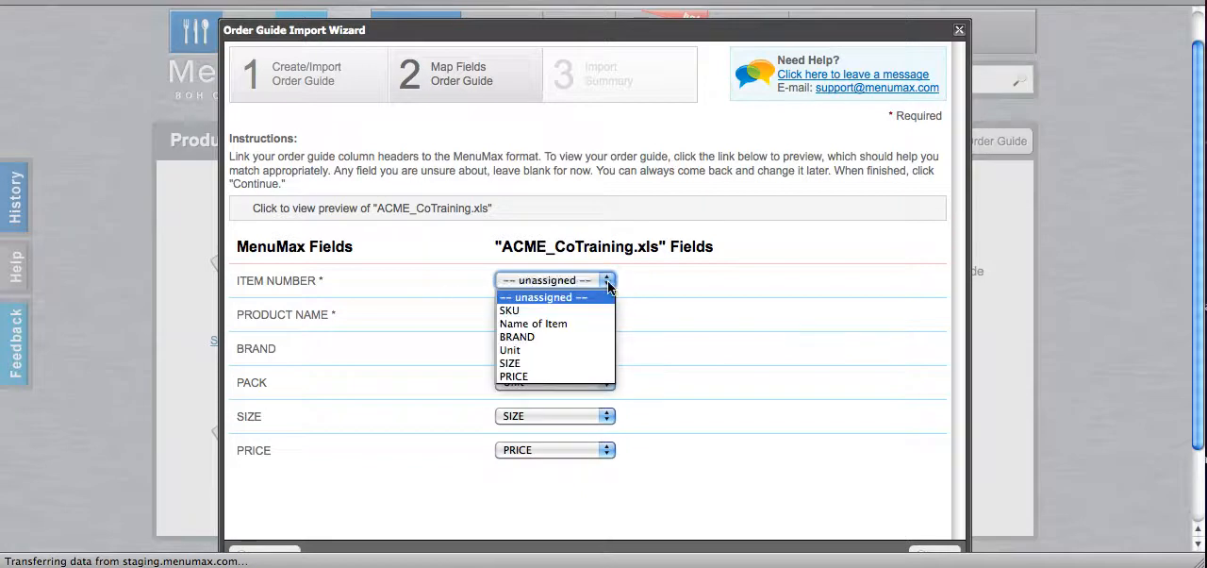
{"action": "mouse_move", "coordinate": [509, 362]}
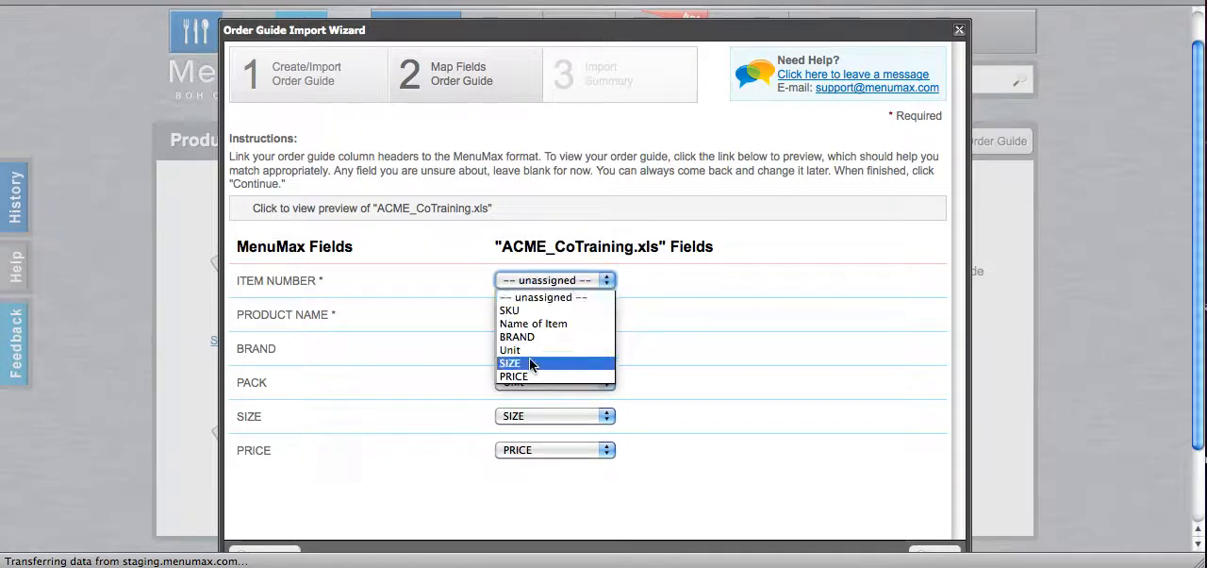
{"action": "left_click", "coordinate": [509, 362]}
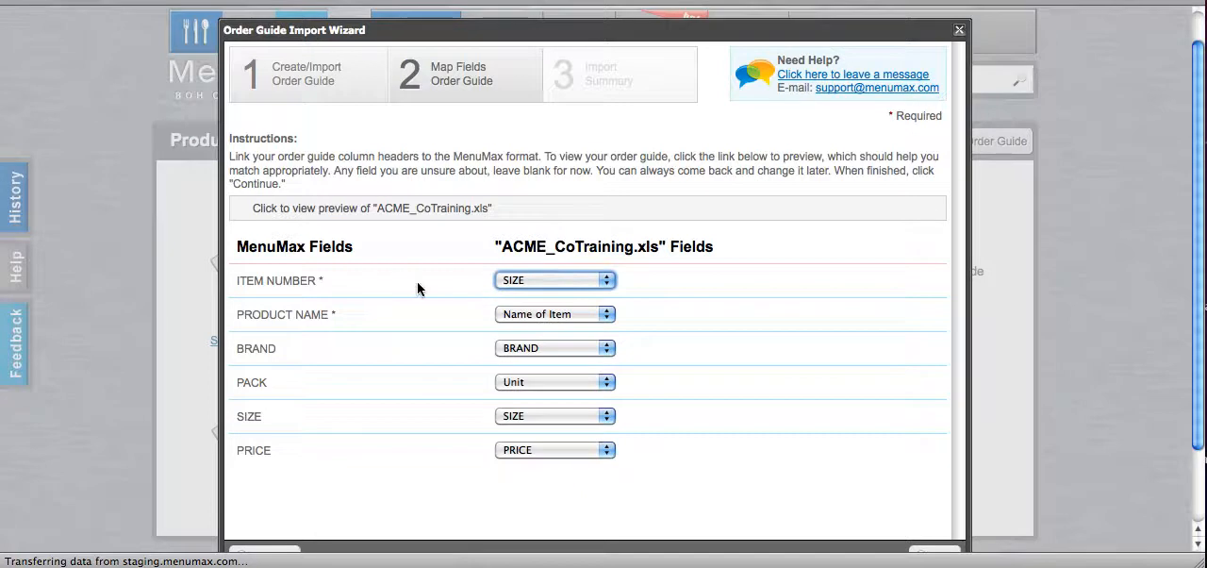
{"action": "left_click", "coordinate": [555, 279]}
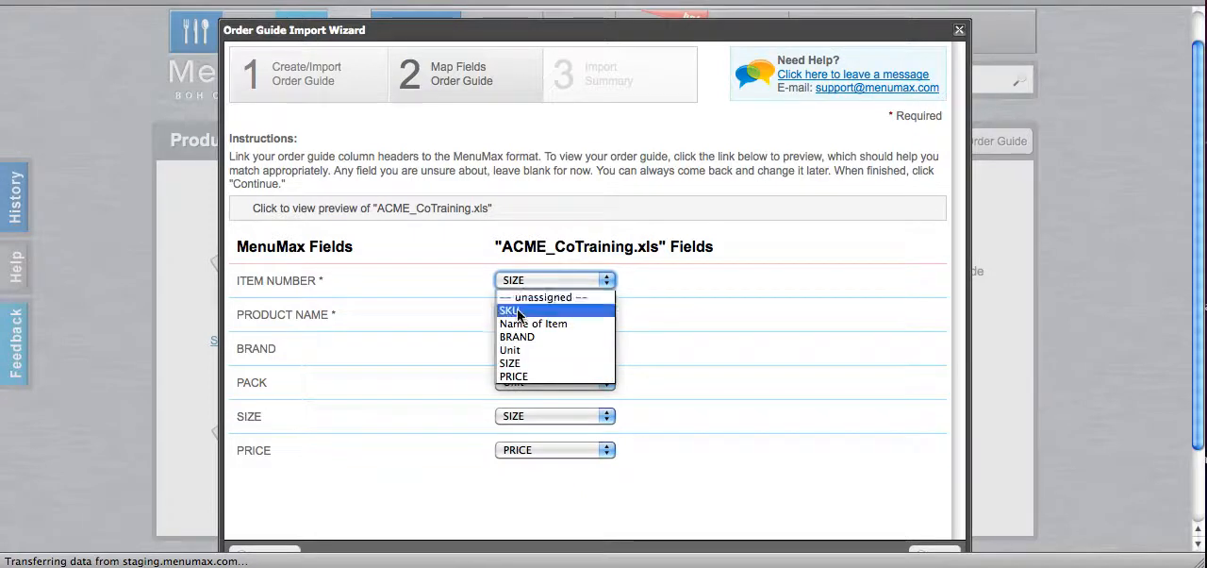
{"action": "left_click", "coordinate": [509, 309]}
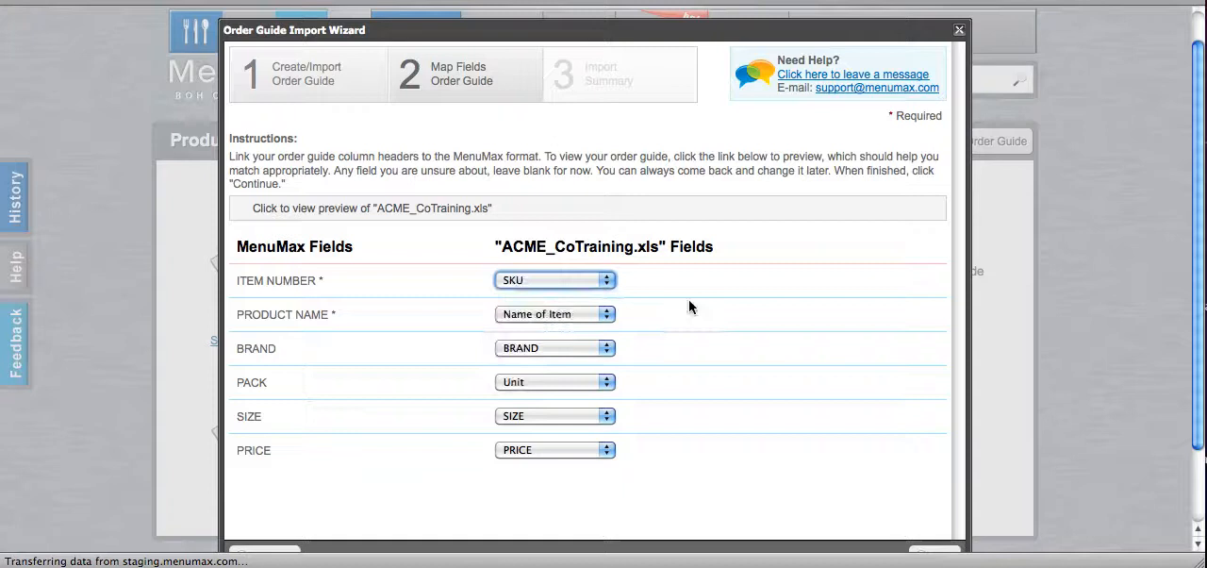
{"action": "scroll", "scroll_direction": "down", "scroll_amount": 3}
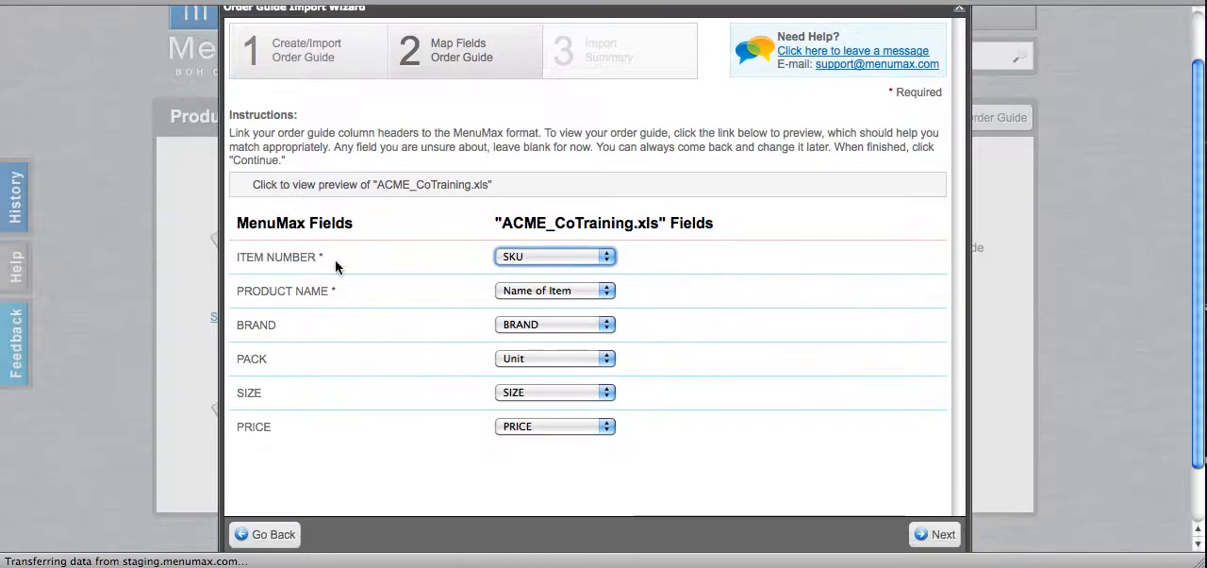
{"action": "mouse_move", "coordinate": [304, 428]}
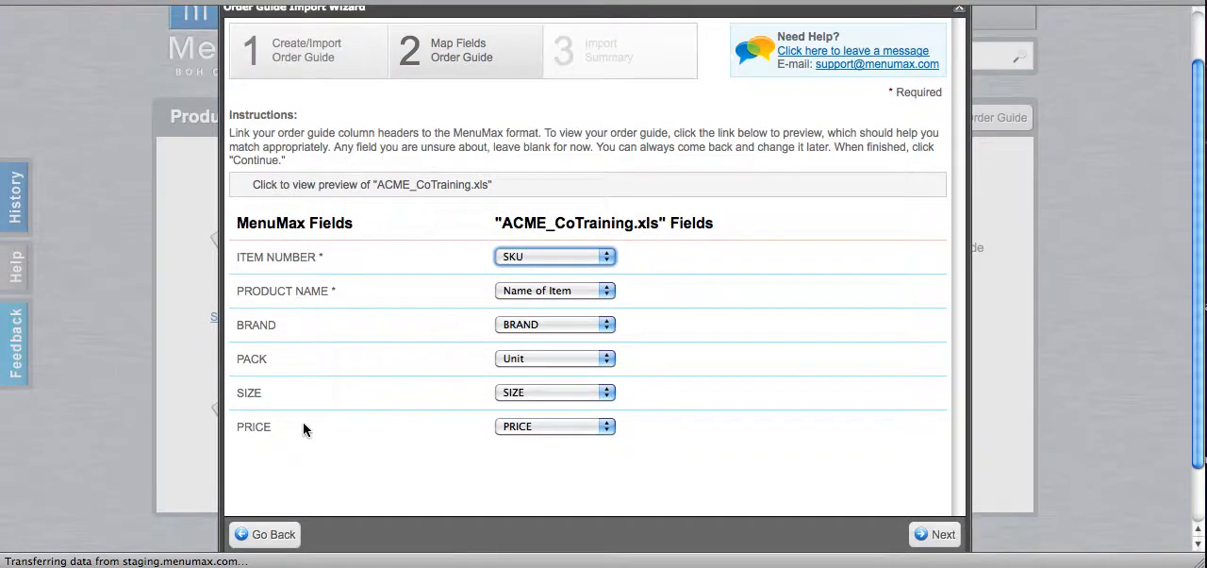
{"action": "mouse_move", "coordinate": [515, 413]}
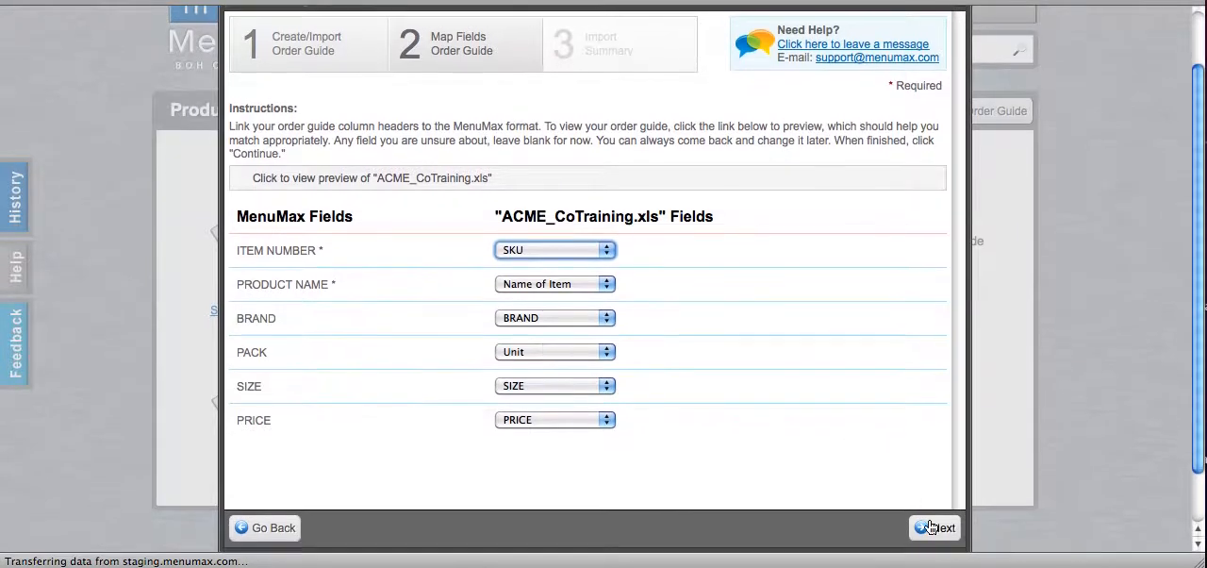
{"action": "left_click", "coordinate": [941, 528]}
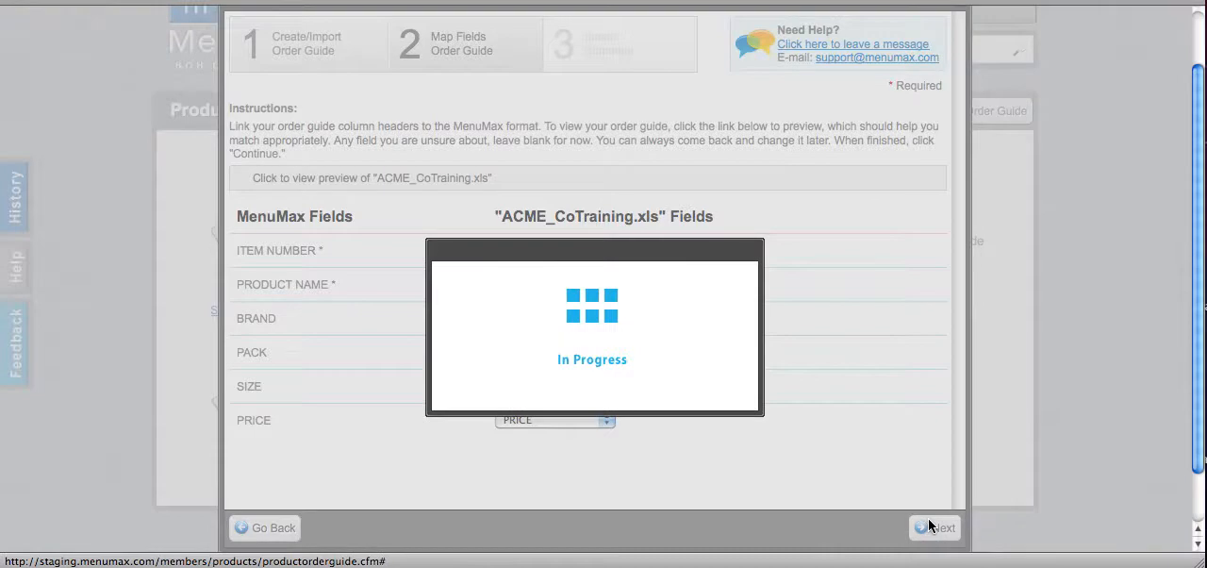
{"action": "left_click", "coordinate": [942, 528]}
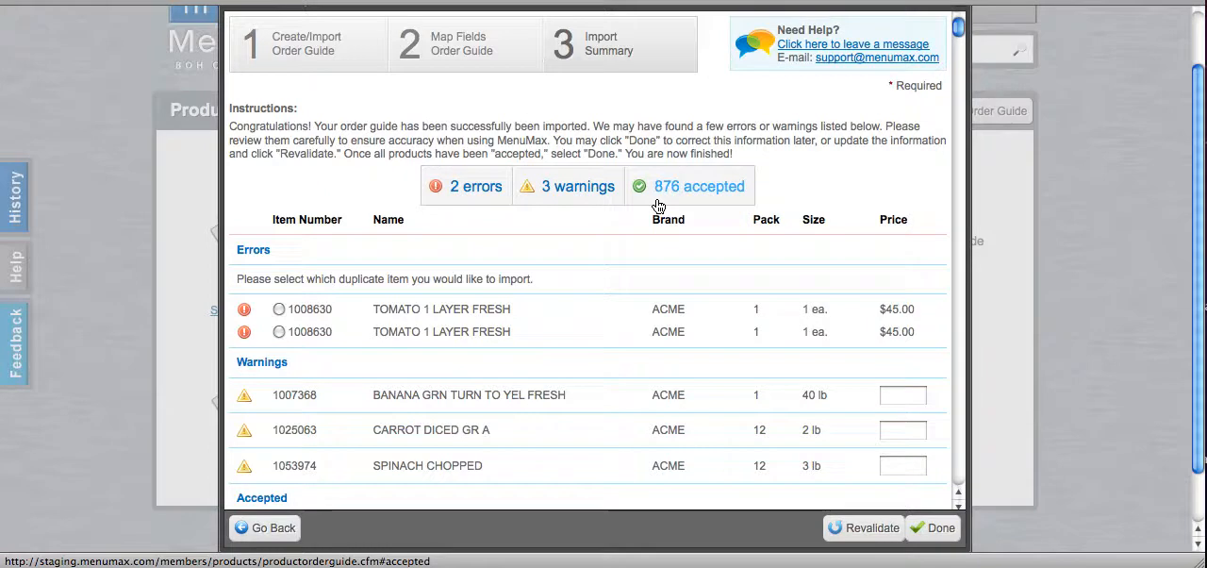
{"action": "mouse_move", "coordinate": [651, 207]}
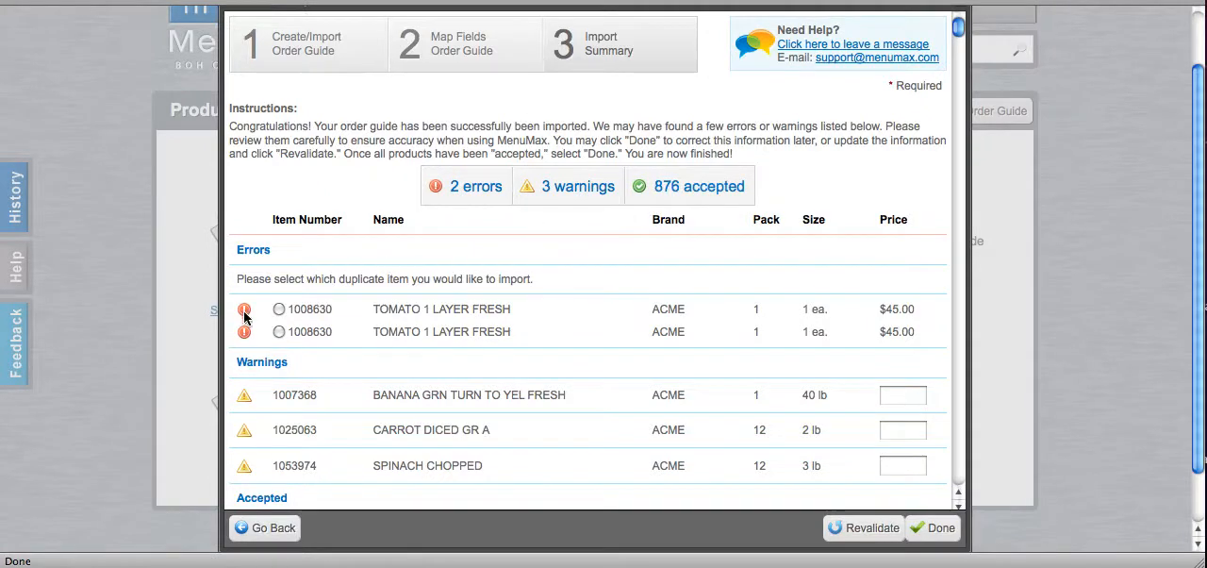
{"action": "mouse_move", "coordinate": [245, 309]}
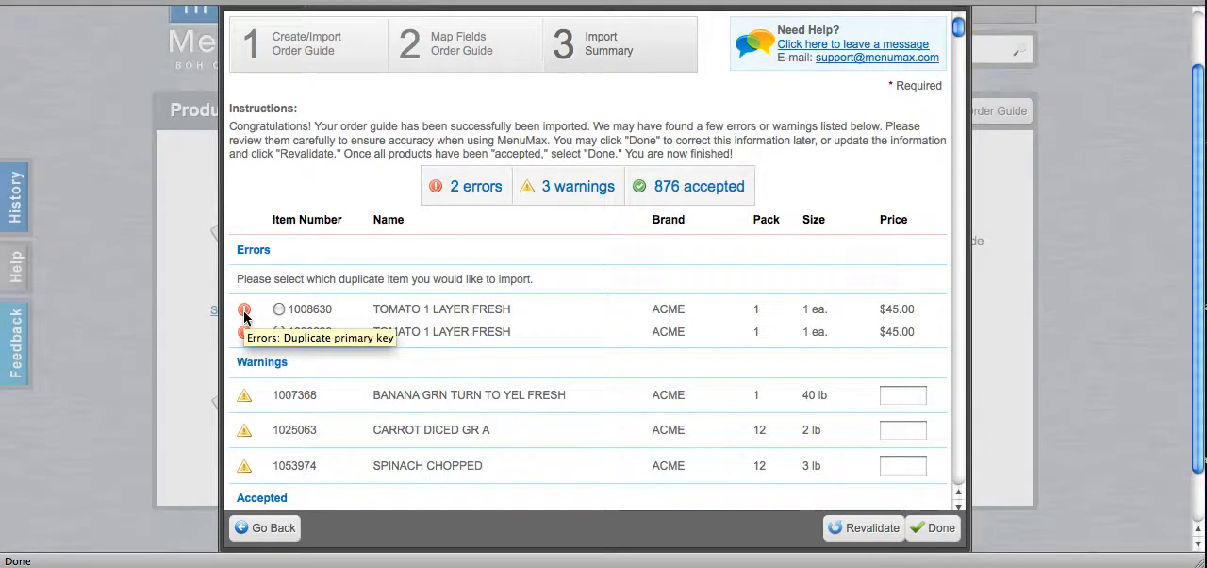
{"action": "mouse_move", "coordinate": [355, 321]}
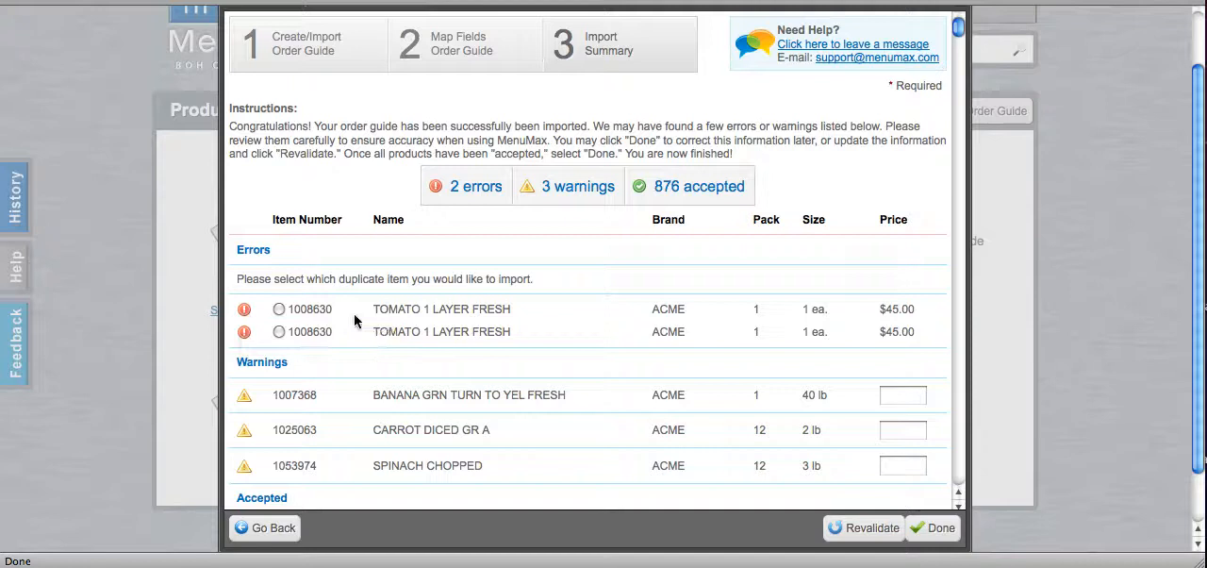
{"action": "mouse_move", "coordinate": [633, 326]}
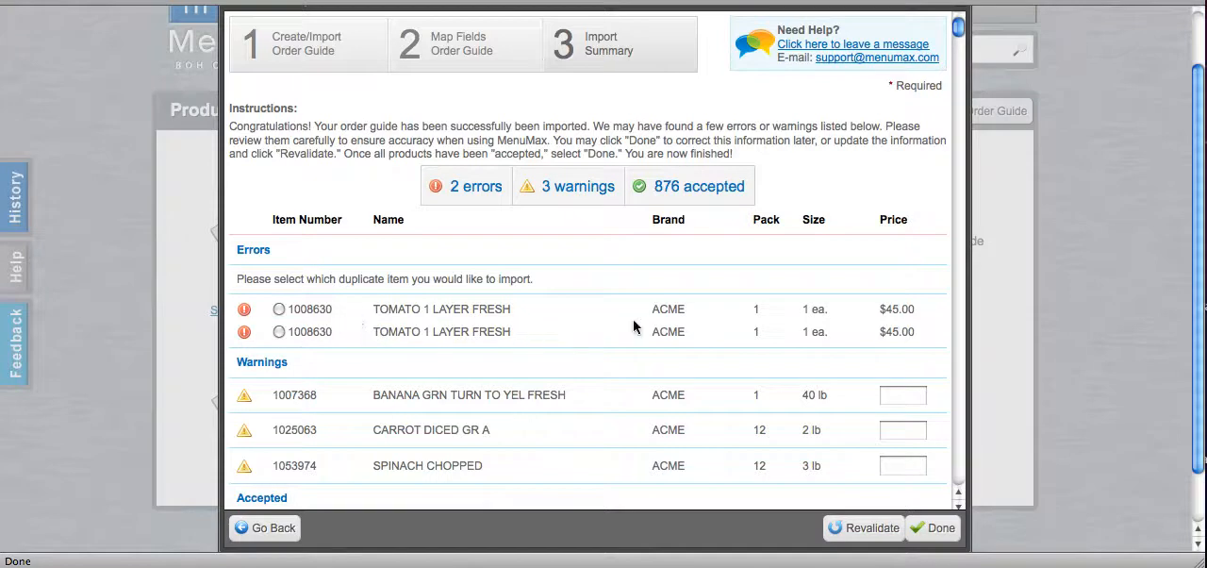
{"action": "mouse_move", "coordinate": [328, 331]}
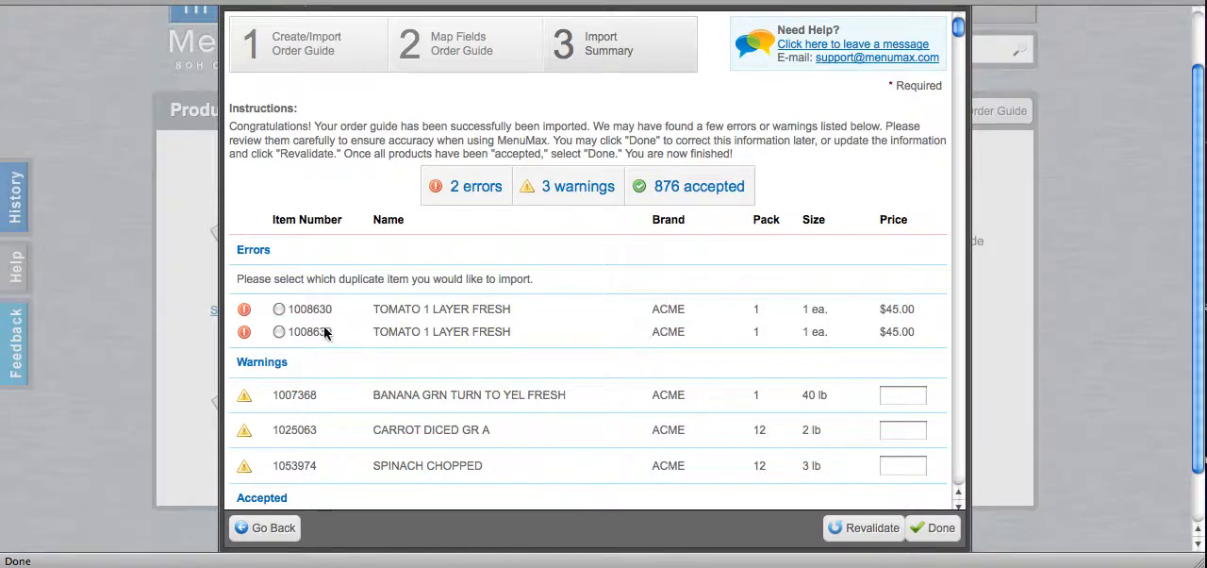
{"action": "mouse_move", "coordinate": [634, 350]}
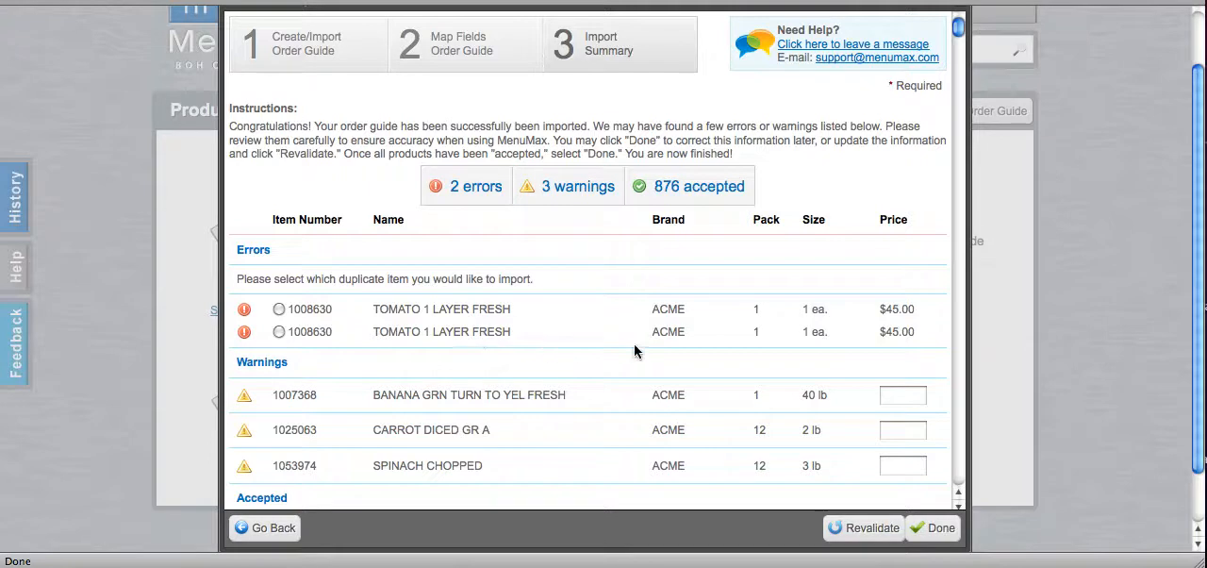
{"action": "mouse_move", "coordinate": [773, 339]}
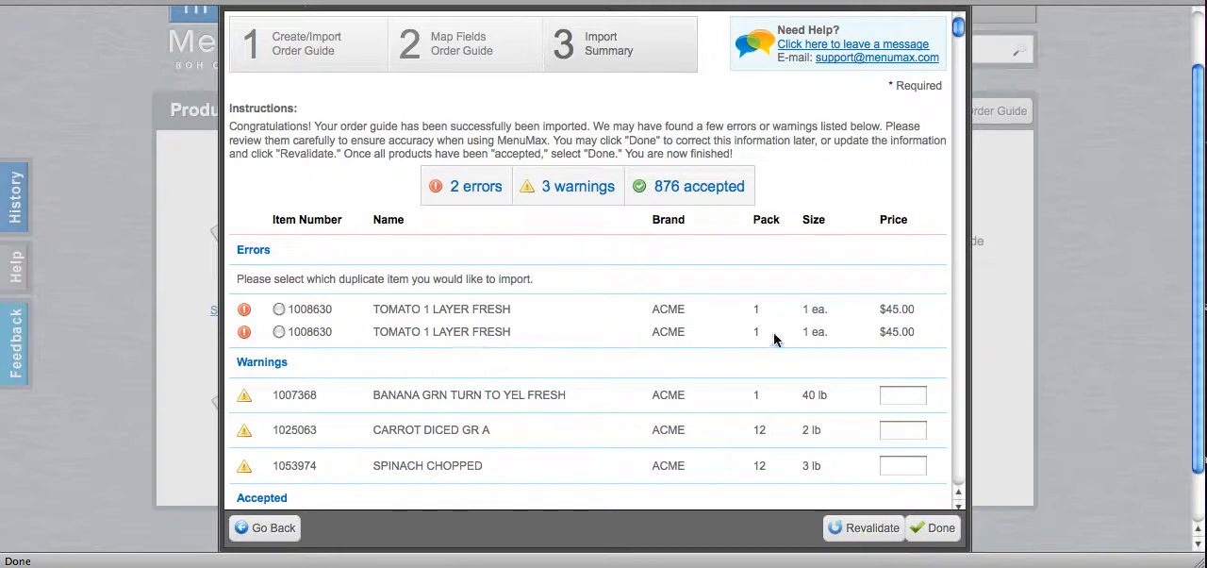
{"action": "mouse_move", "coordinate": [644, 332]}
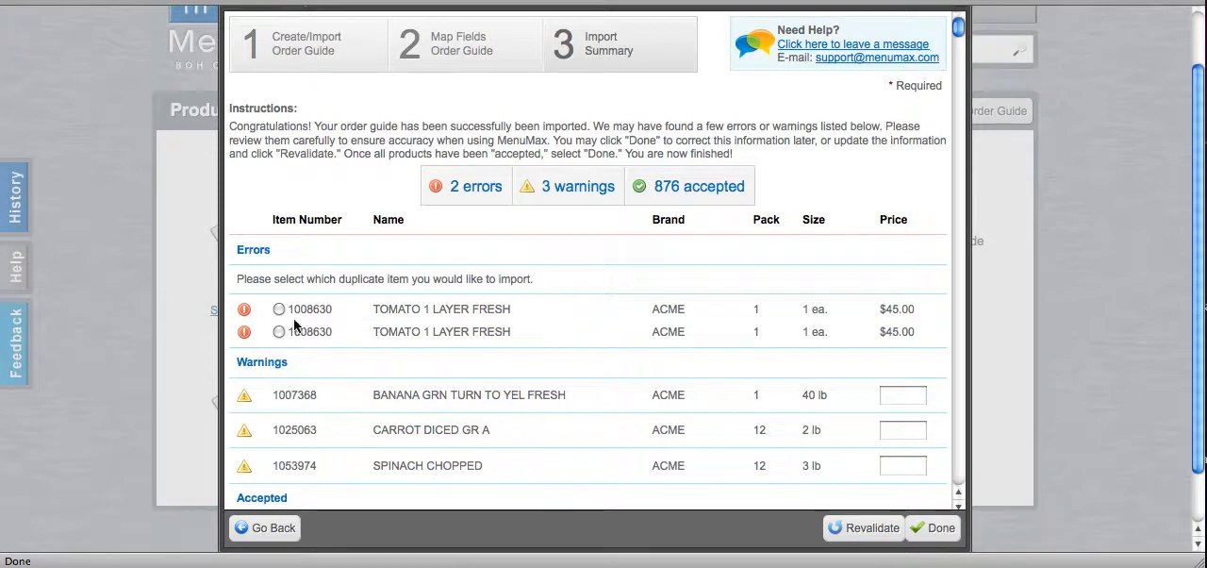
Keep the first TOMATO 1 LAYER FRESH duplicate, revalidate, and go to the 3 warning items
{"action": "left_click", "coordinate": [279, 307]}
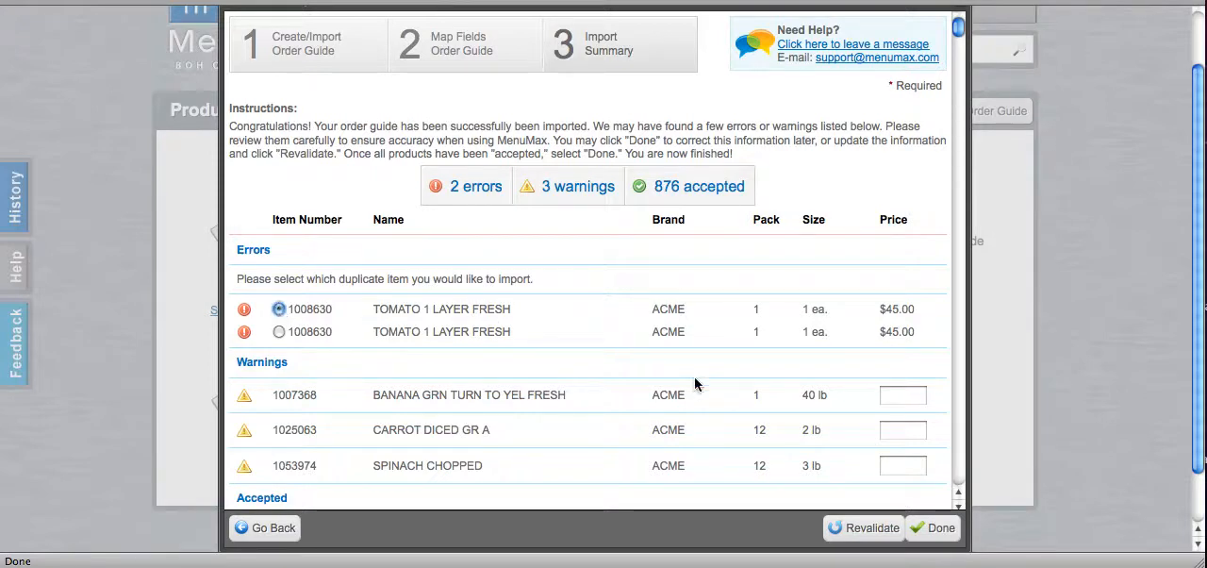
{"action": "mouse_move", "coordinate": [871, 528]}
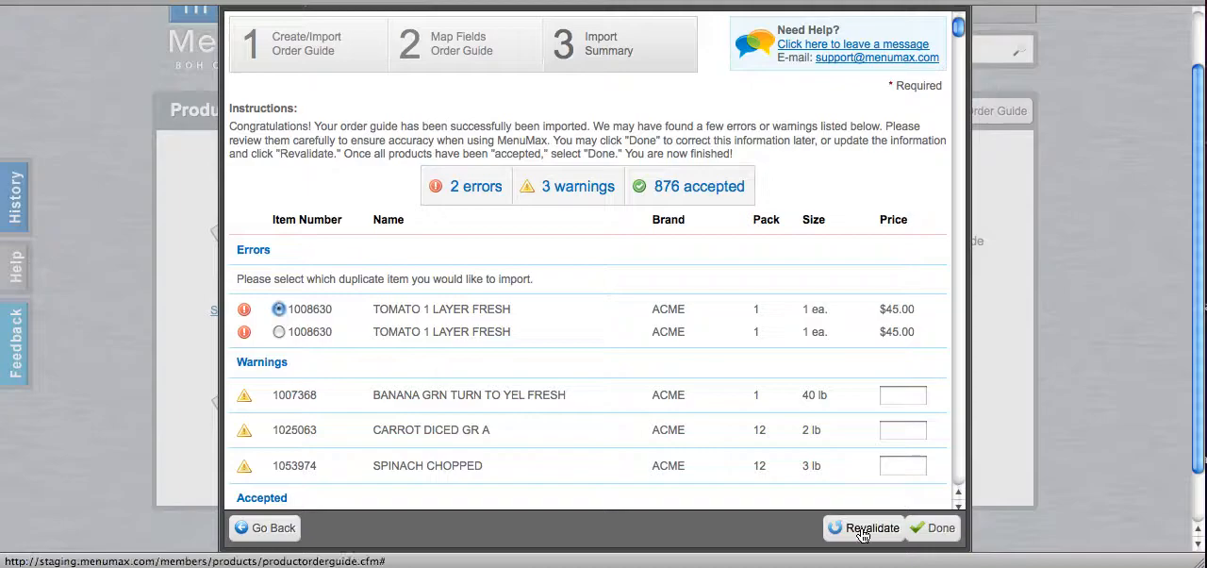
{"action": "left_click", "coordinate": [872, 528]}
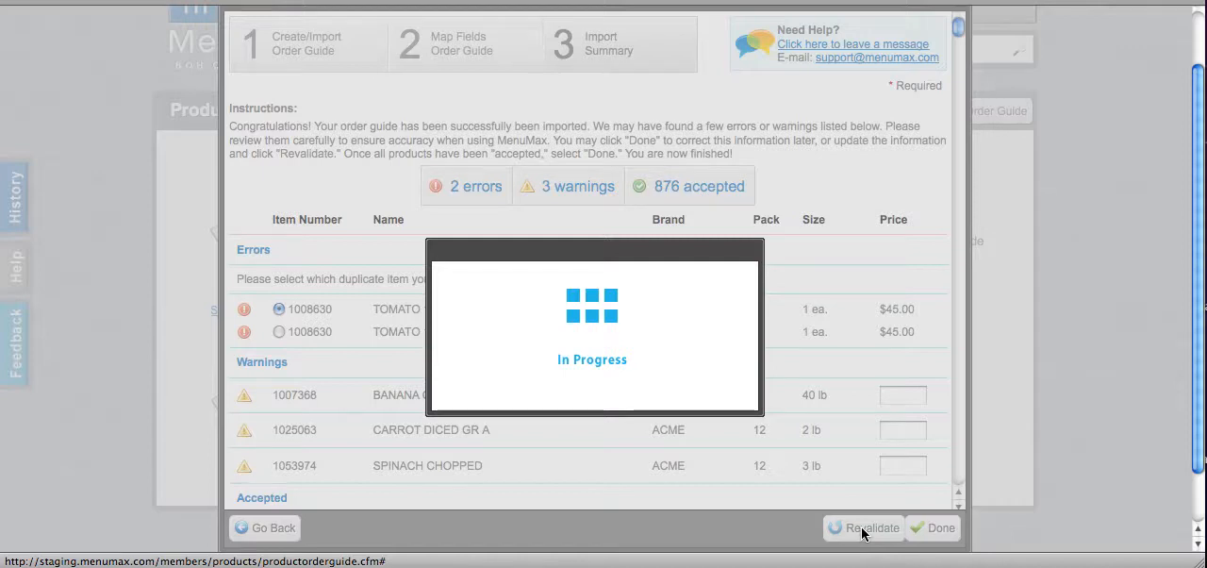
{"action": "left_click", "coordinate": [870, 528]}
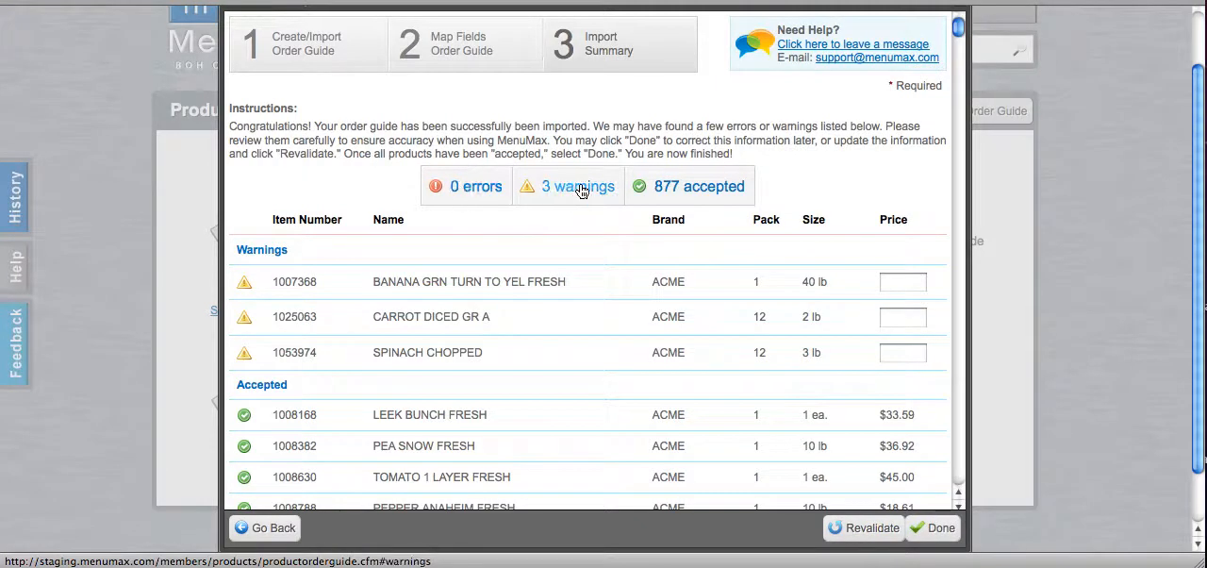
{"action": "mouse_move", "coordinate": [249, 287]}
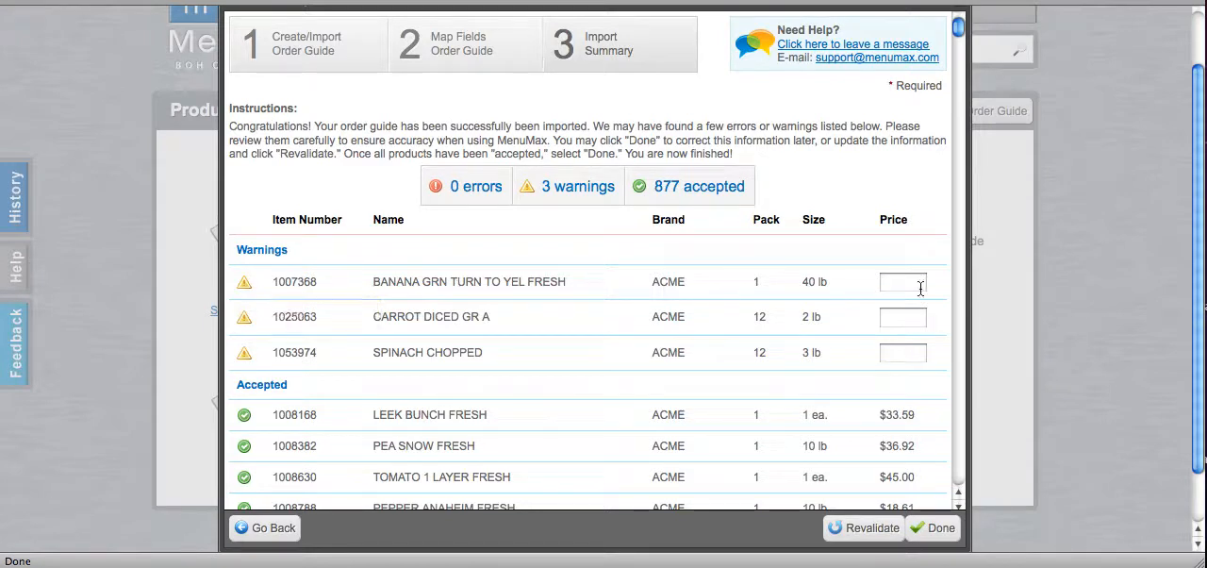
Price banana 30.00, carrot 45.00 and spinach 30.00, then revalidate
{"action": "left_click", "coordinate": [901, 281]}
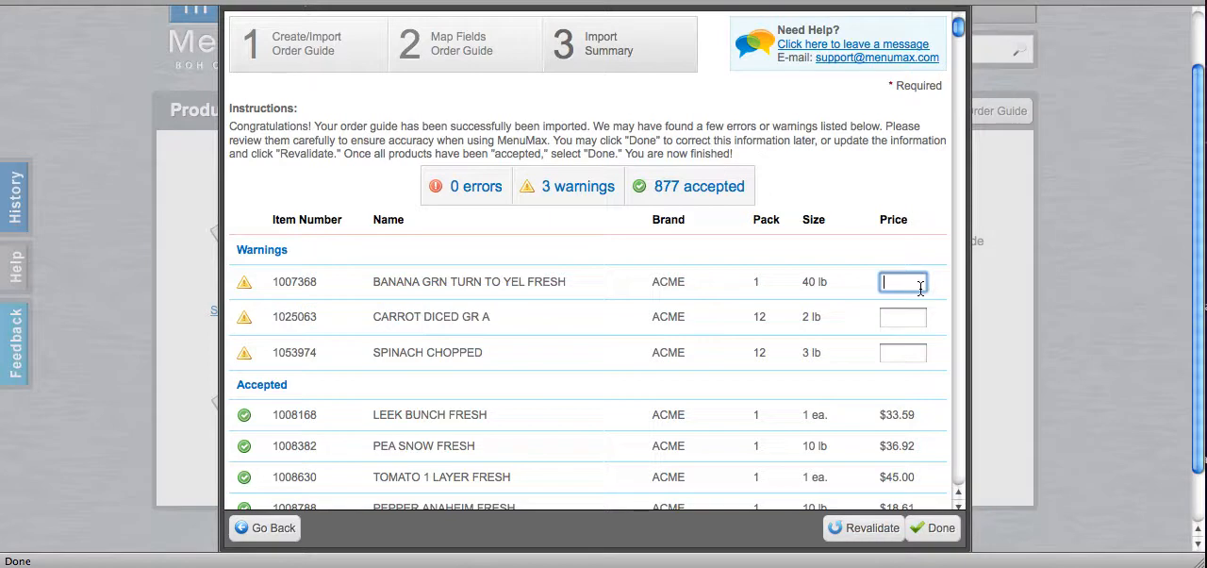
{"action": "type", "text": "30."}
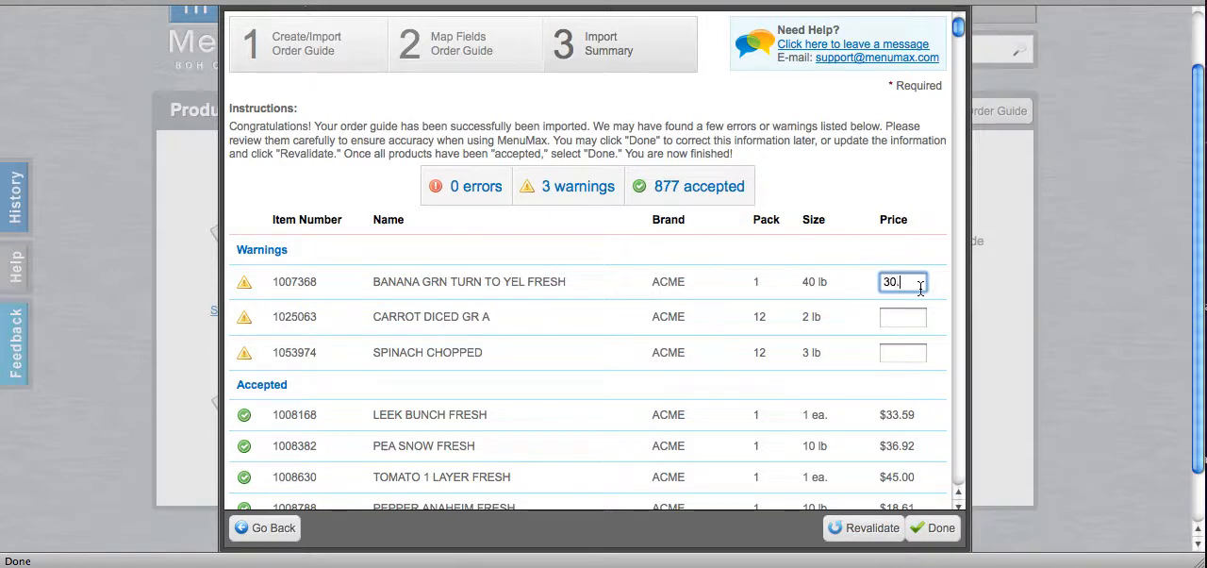
{"action": "left_click", "coordinate": [901, 317]}
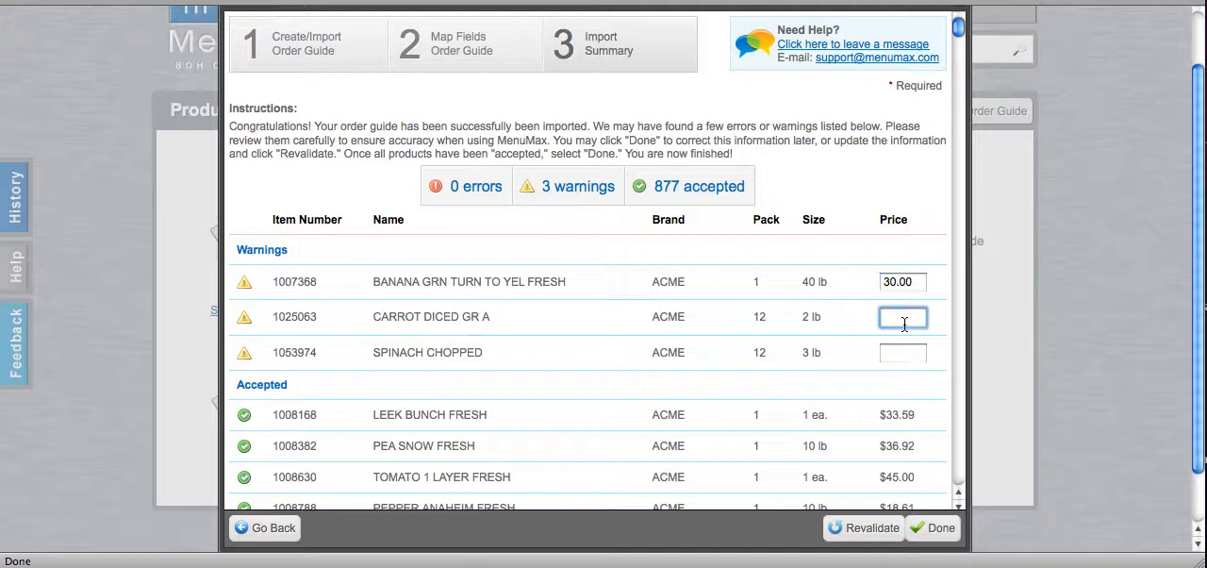
{"action": "type", "text": "45.00"}
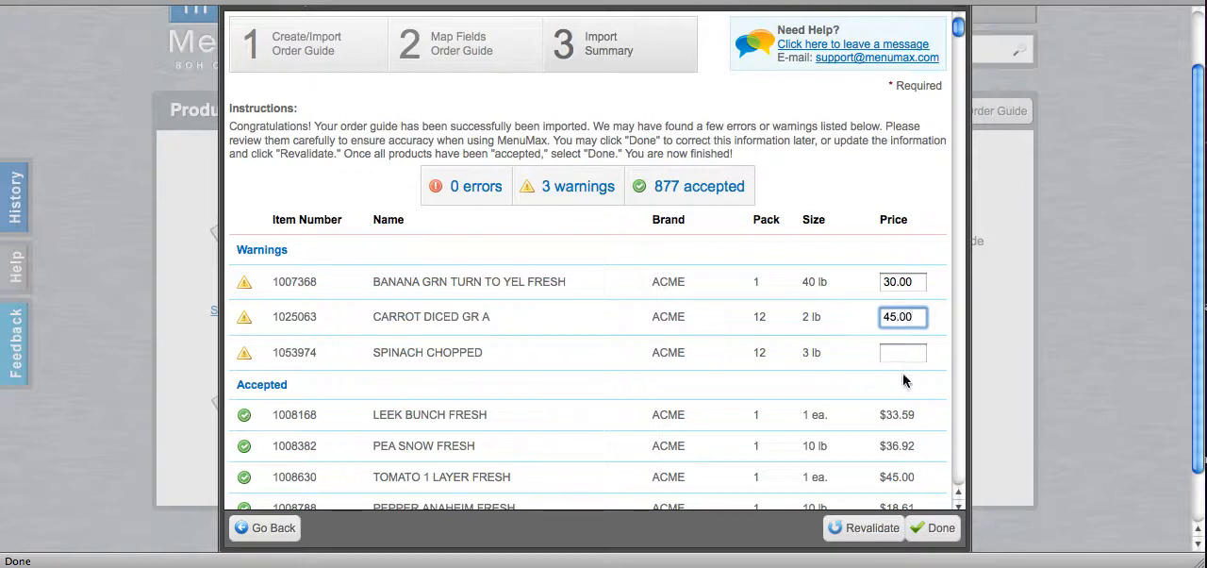
{"action": "type", "text": "30."}
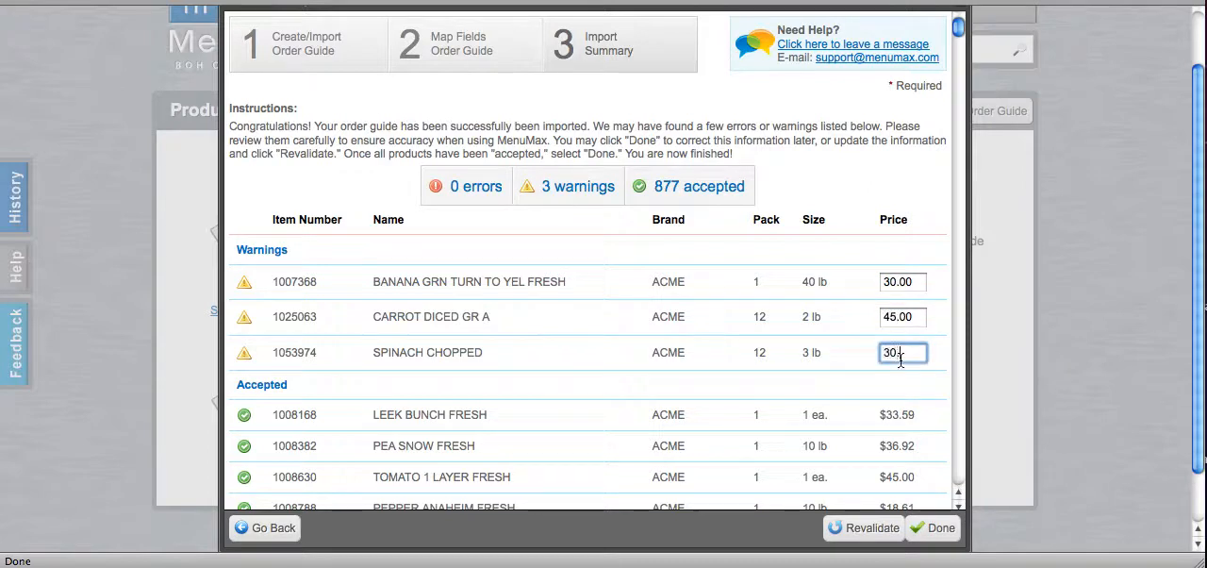
{"action": "type", "text": "00"}
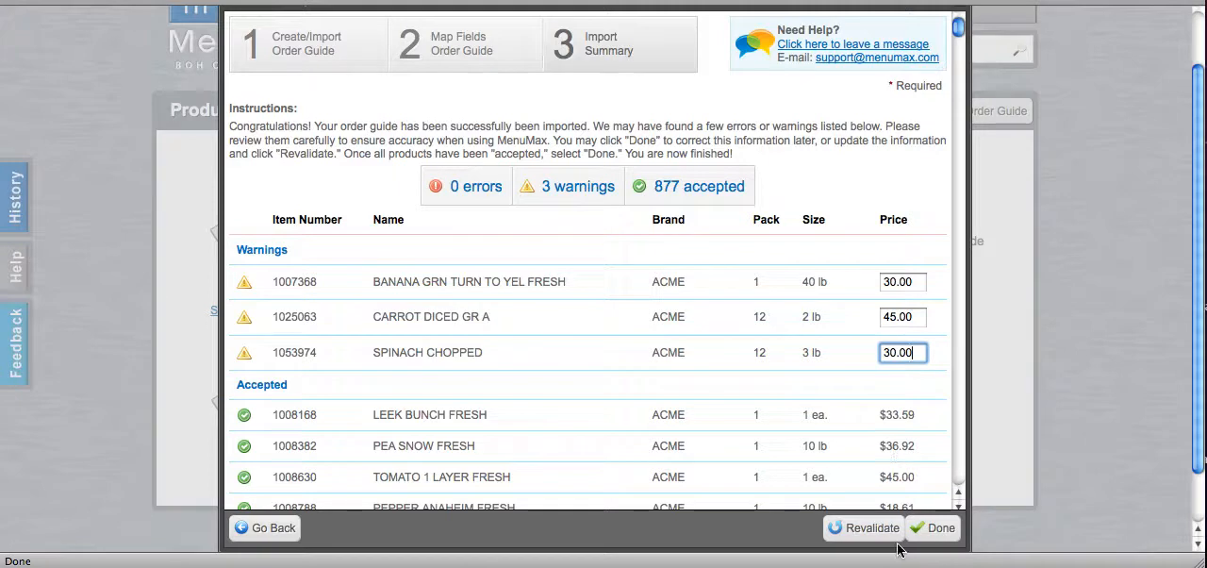
{"action": "left_click", "coordinate": [871, 528]}
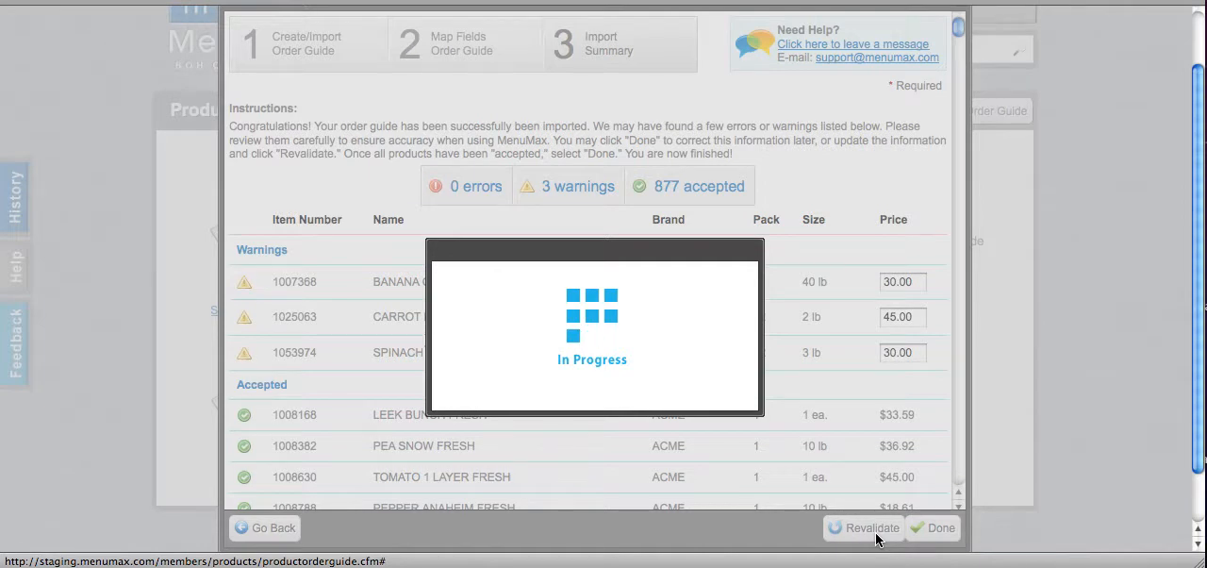
With 0 errors, 0 warnings and 880 accepted items, finish the import with Done
{"action": "left_click", "coordinate": [864, 528]}
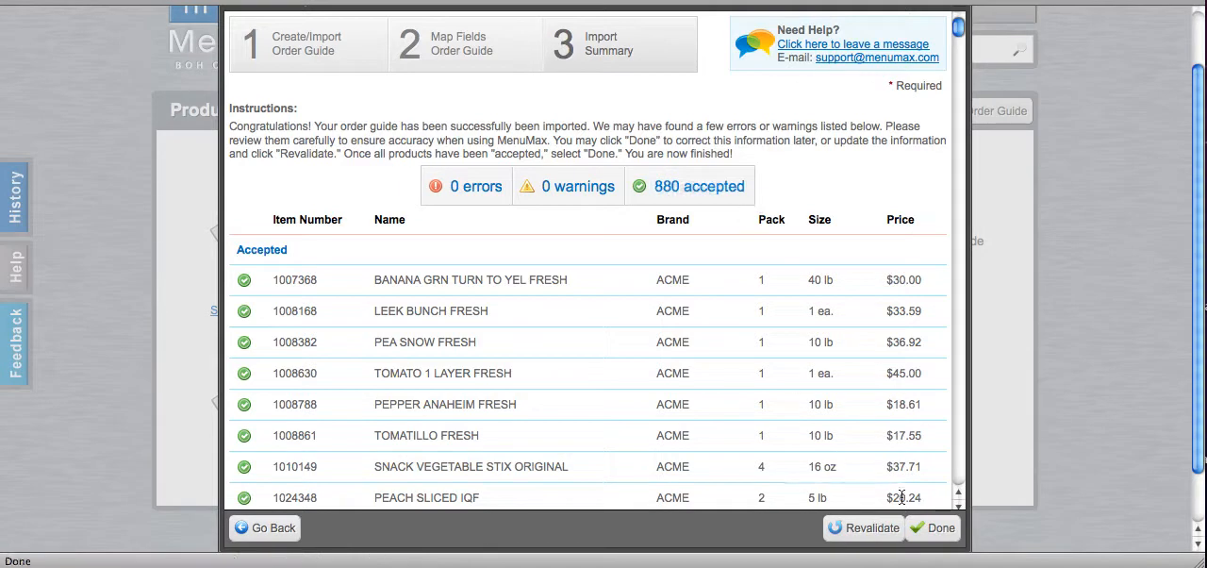
{"action": "left_click", "coordinate": [939, 528]}
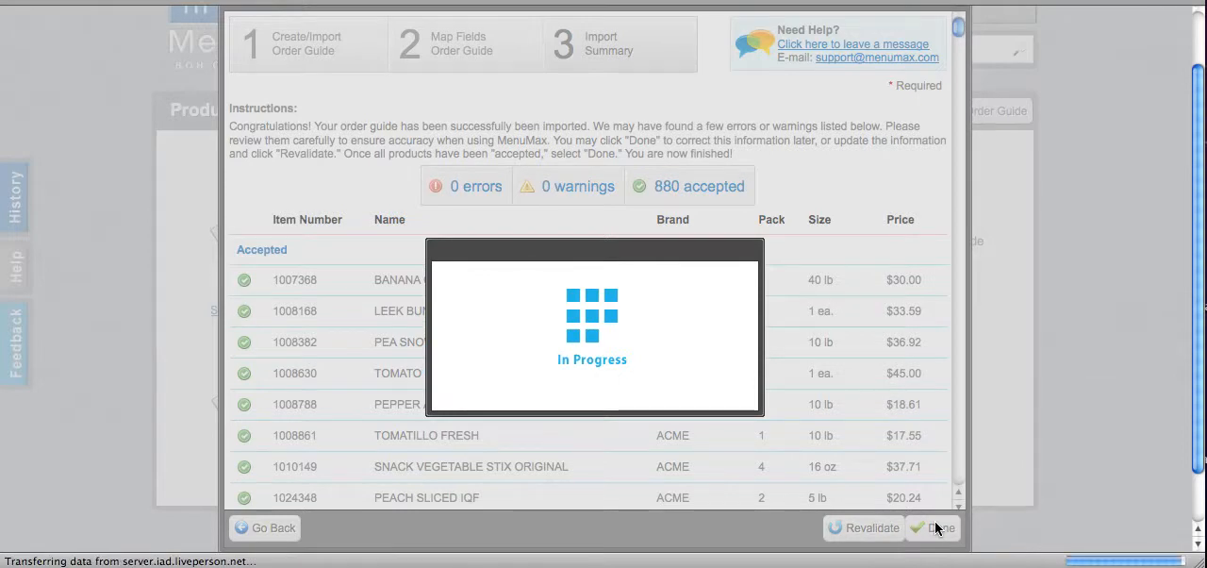
Go back from the Product List to Product Order Guides showing the Acme guide with 880 items
{"action": "left_click", "coordinate": [939, 528]}
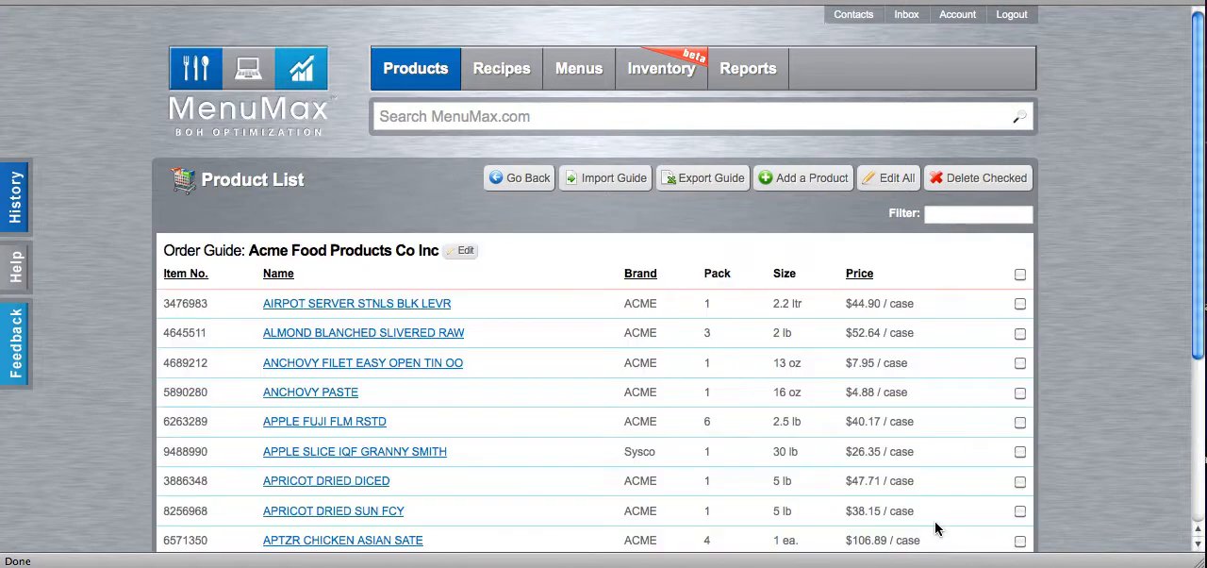
{"action": "mouse_move", "coordinate": [543, 360]}
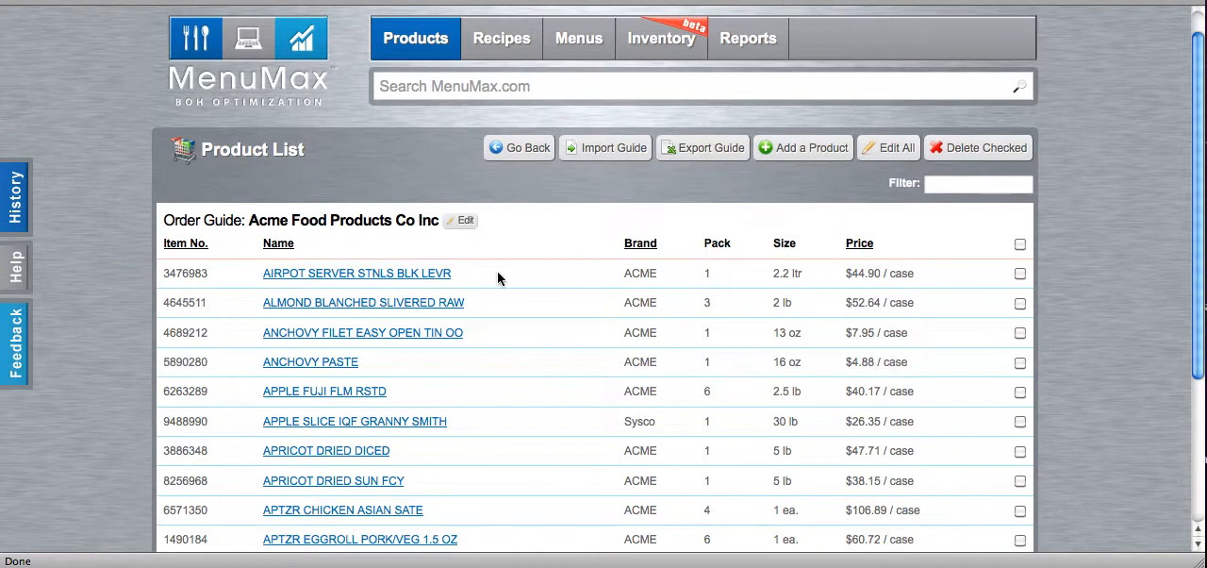
{"action": "mouse_move", "coordinate": [555, 155]}
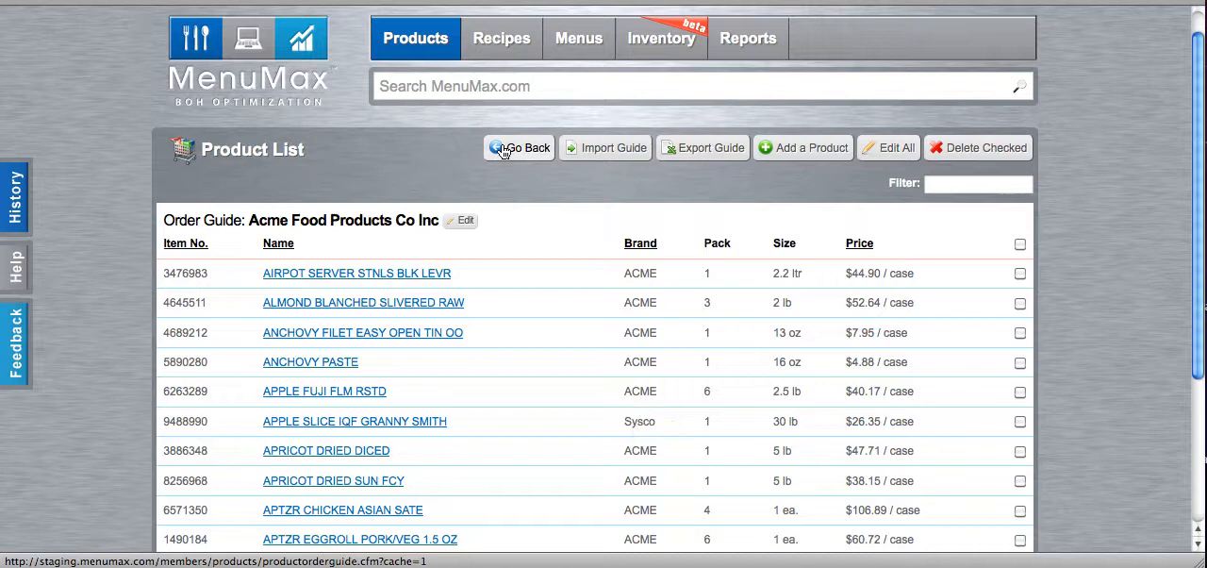
{"action": "left_click", "coordinate": [520, 147]}
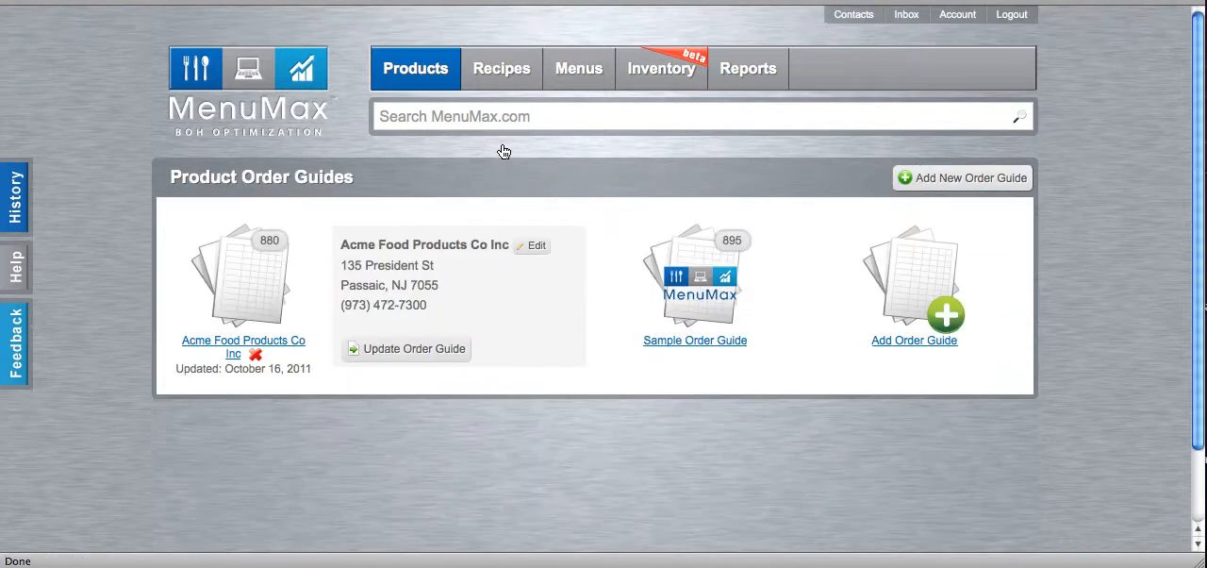
{"action": "mouse_move", "coordinate": [500, 324]}
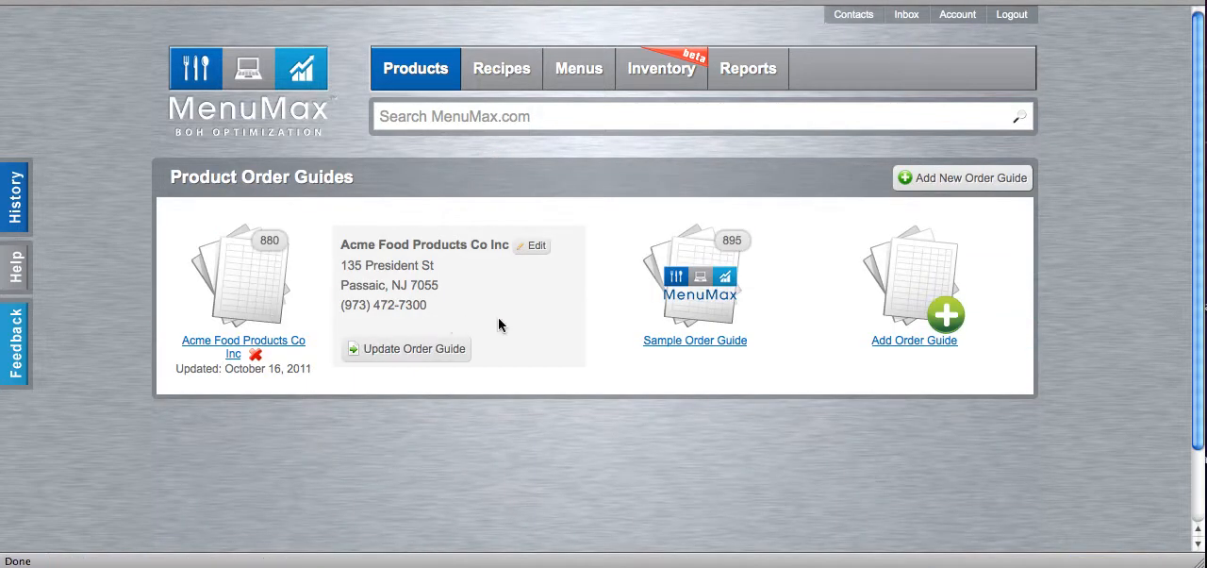
{"action": "mouse_move", "coordinate": [249, 318]}
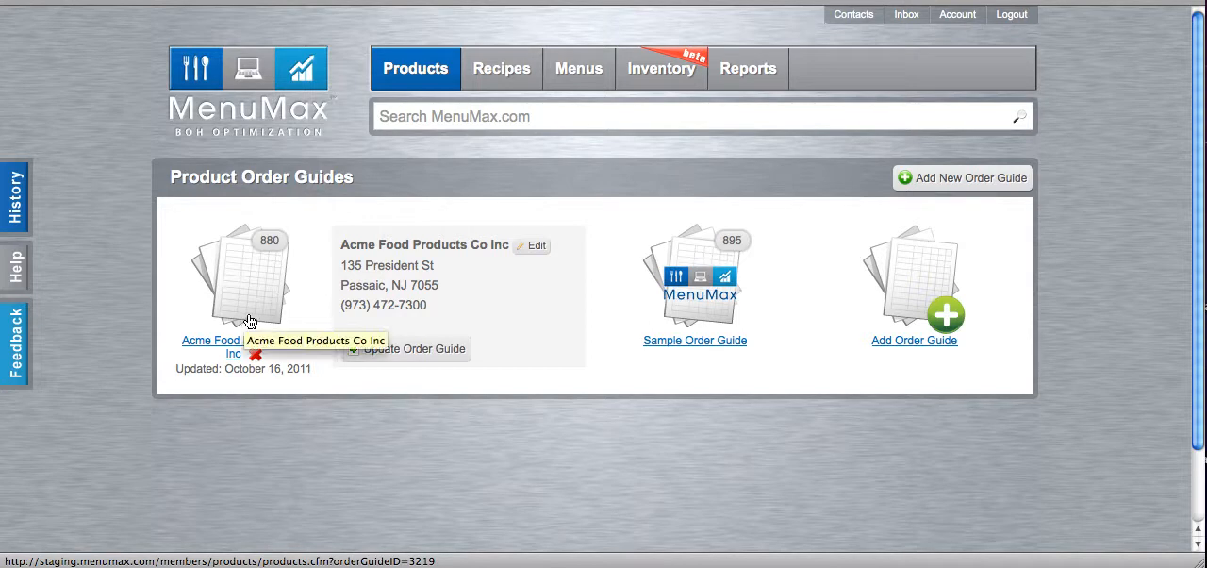